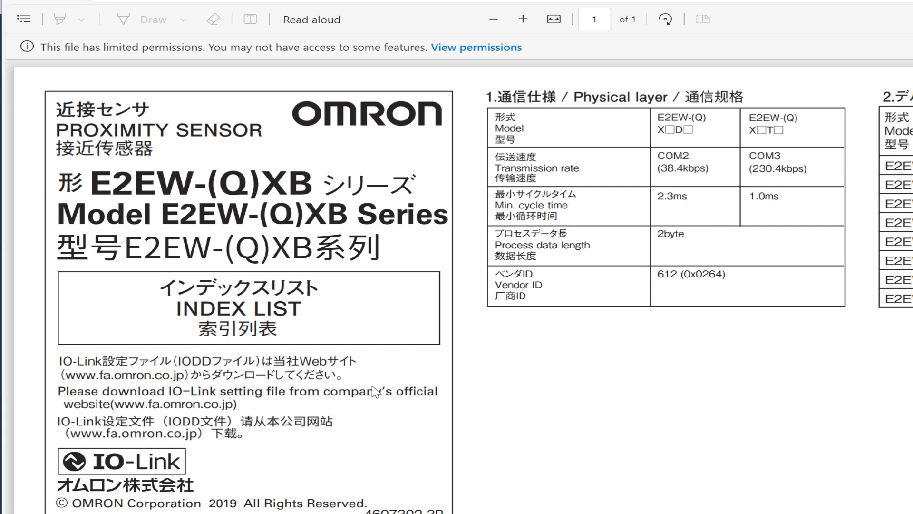
Step: Scroll the E2EW index list PDF down to the service data table
scroll(down, 3)
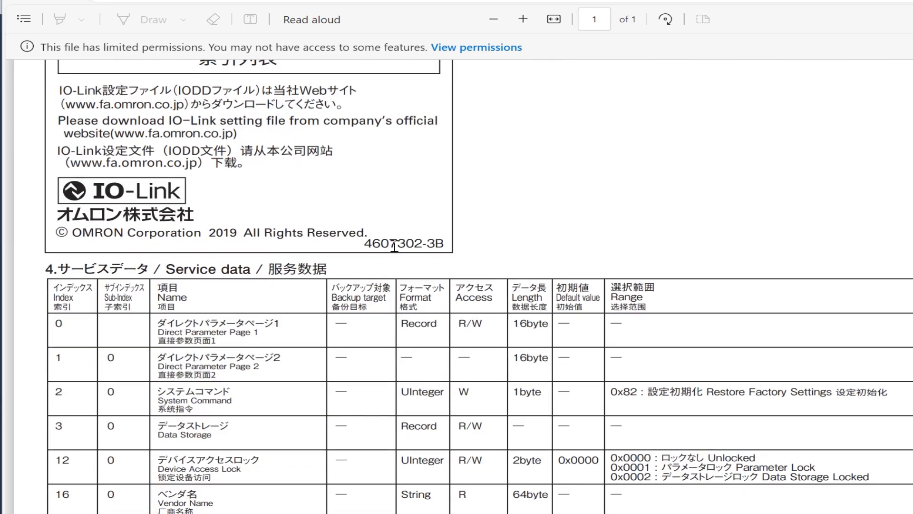
scroll(down, 3)
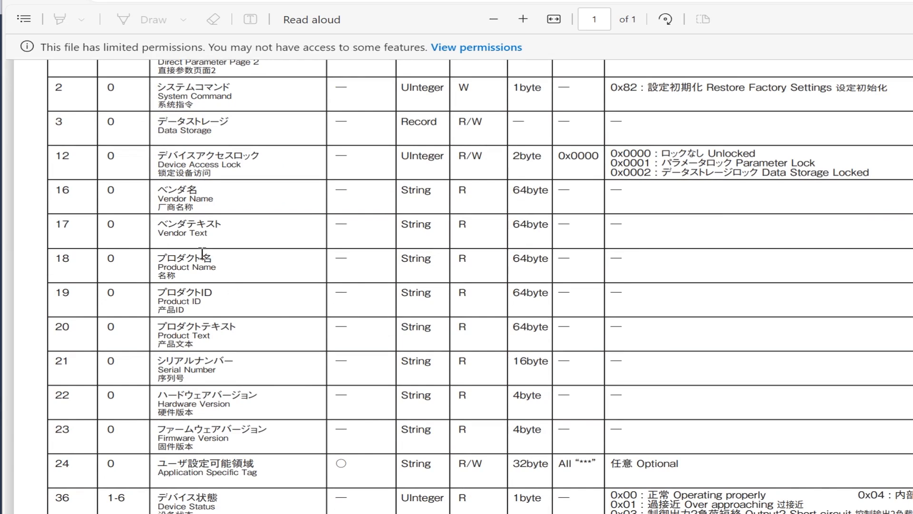
mouse_move(228, 194)
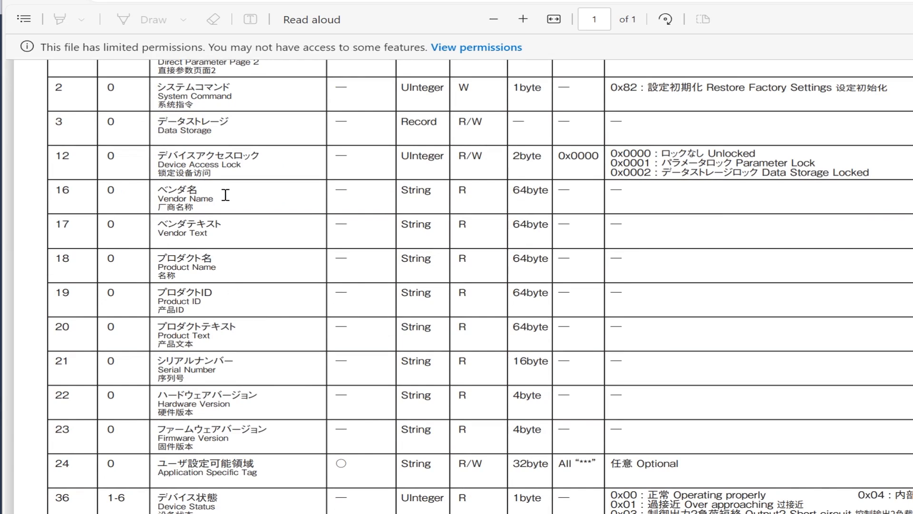
mouse_move(592, 202)
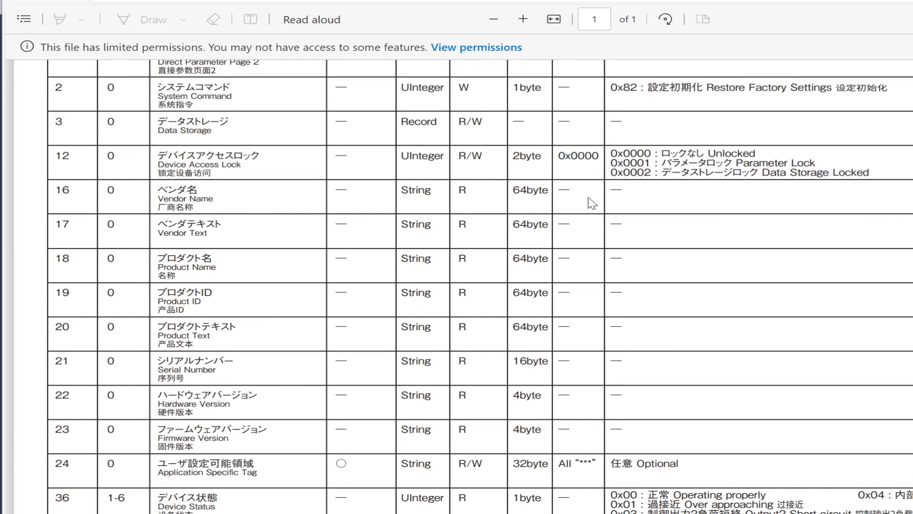
mouse_move(236, 315)
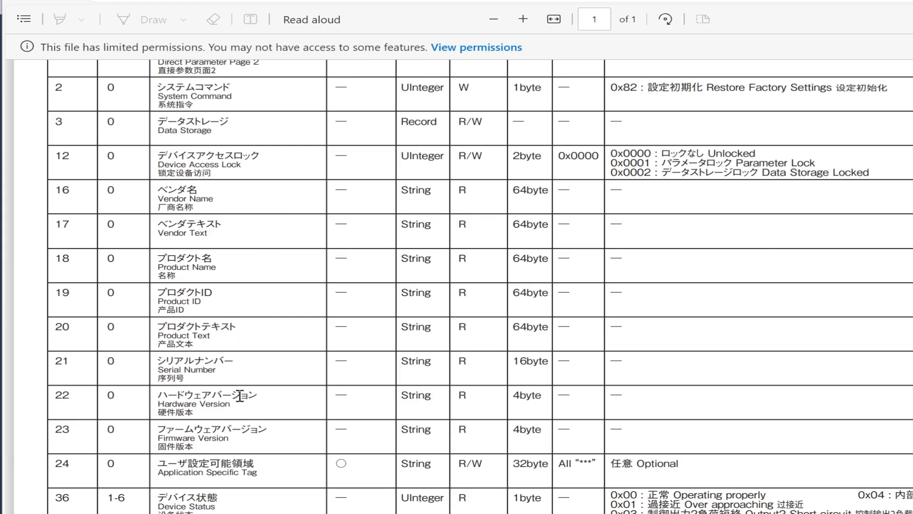
mouse_move(297, 479)
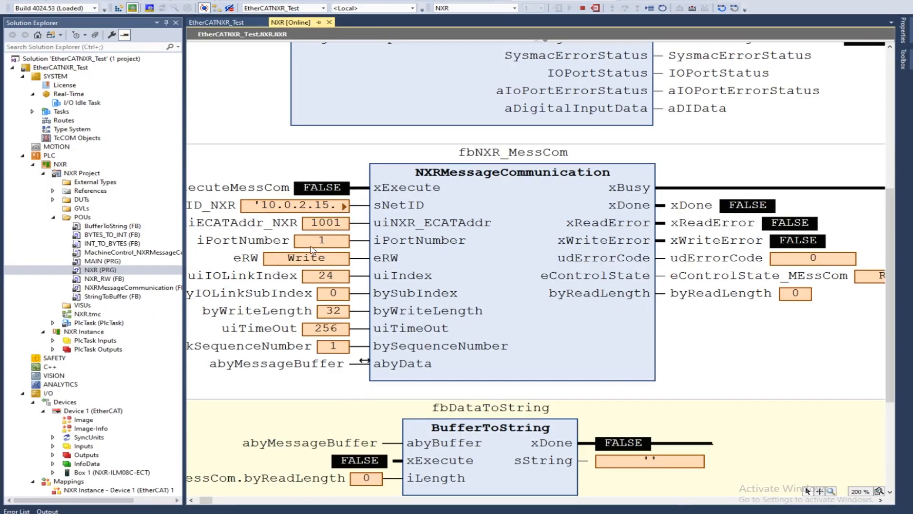
mouse_move(159, 161)
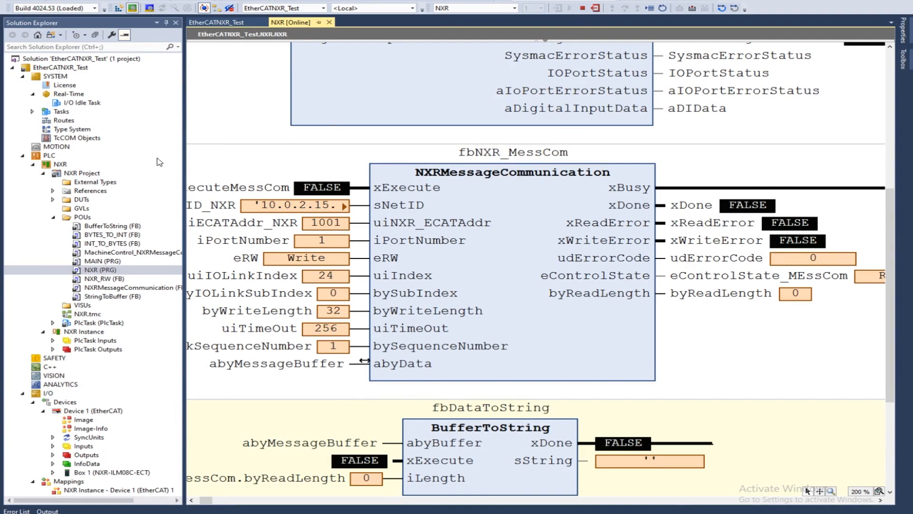
mouse_move(114, 331)
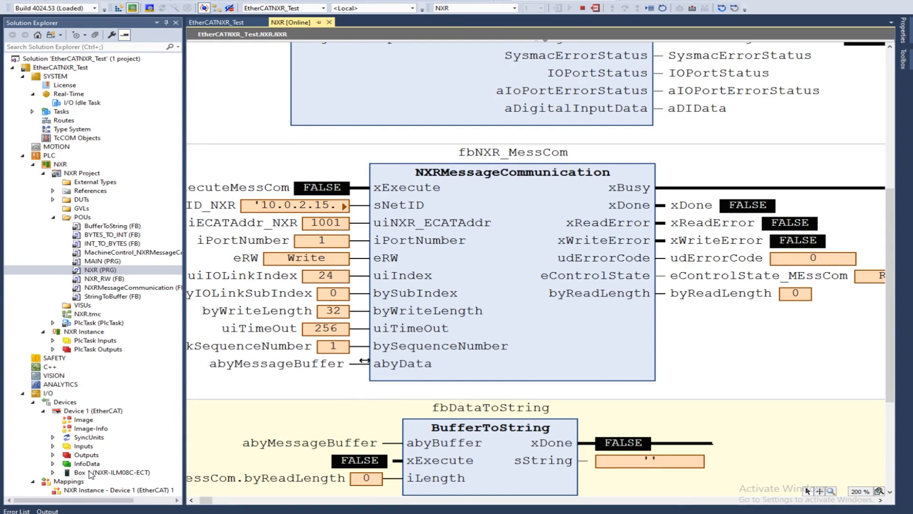
mouse_move(97, 476)
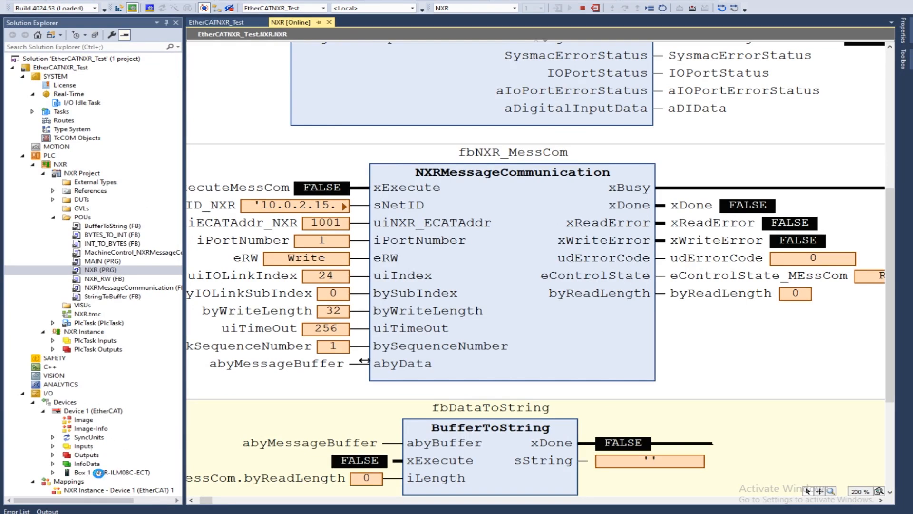
mouse_move(440, 255)
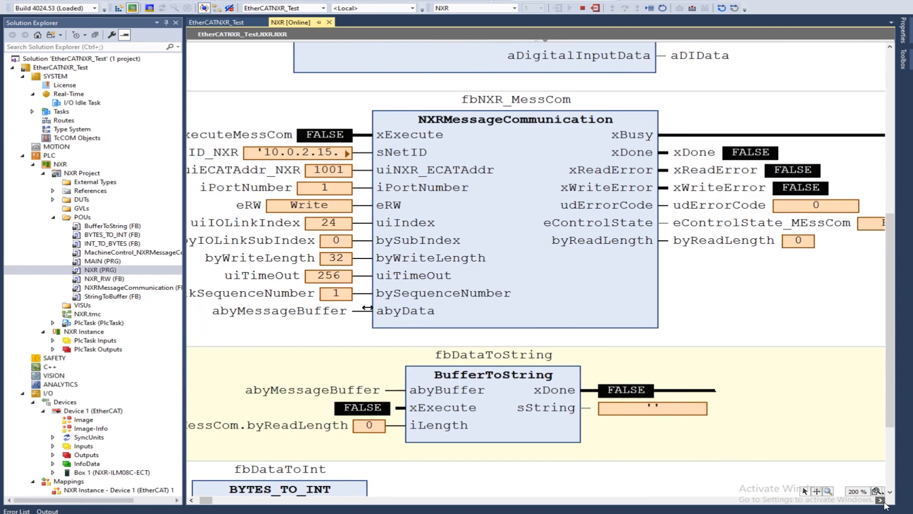
scroll(right, 3)
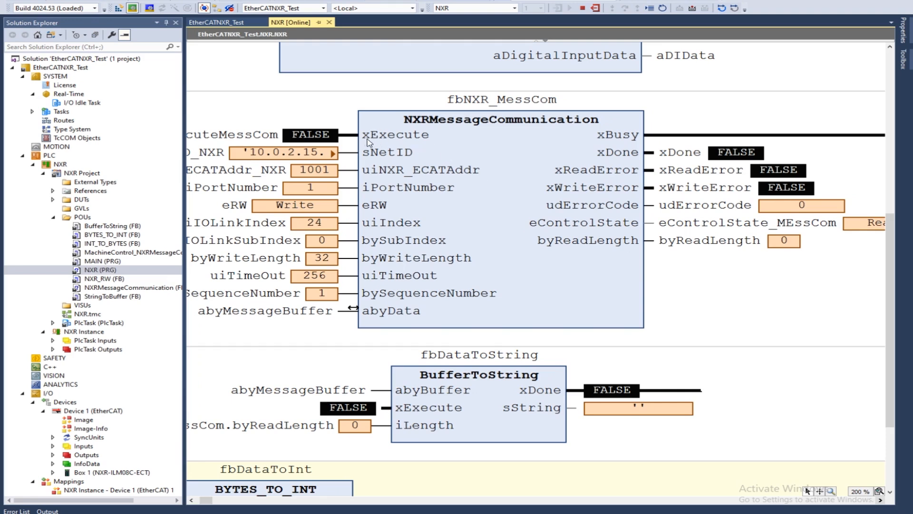
mouse_move(430, 140)
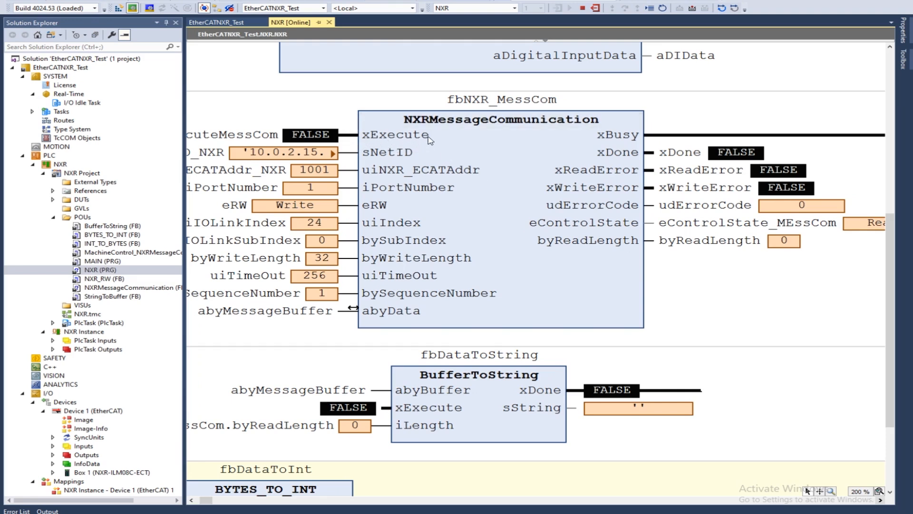
mouse_move(428, 138)
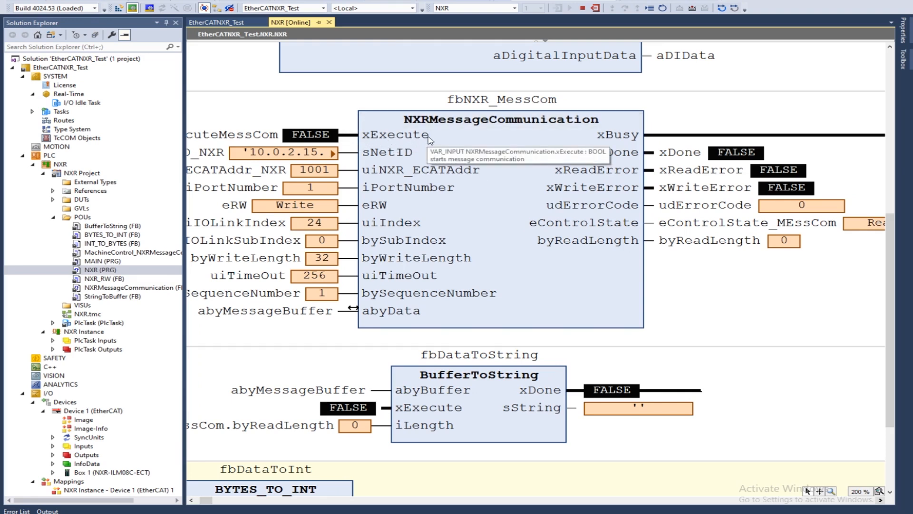
mouse_move(553, 194)
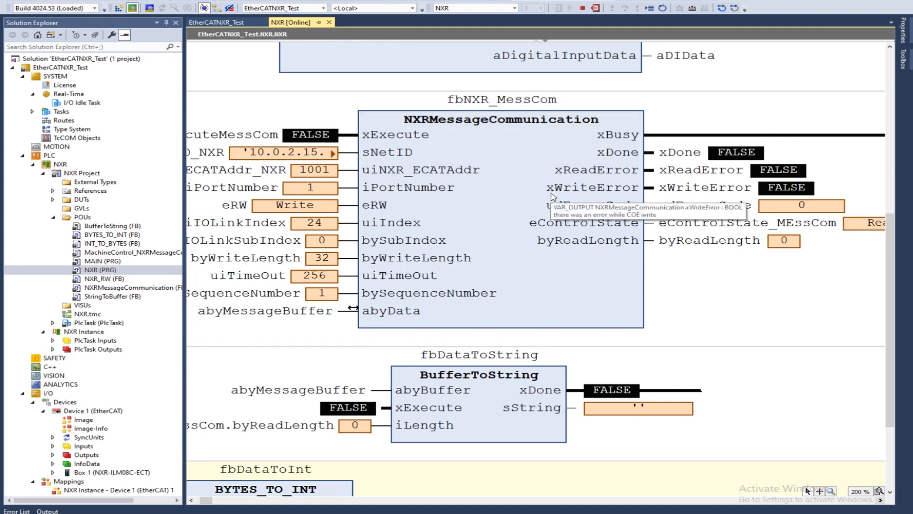
mouse_move(361, 169)
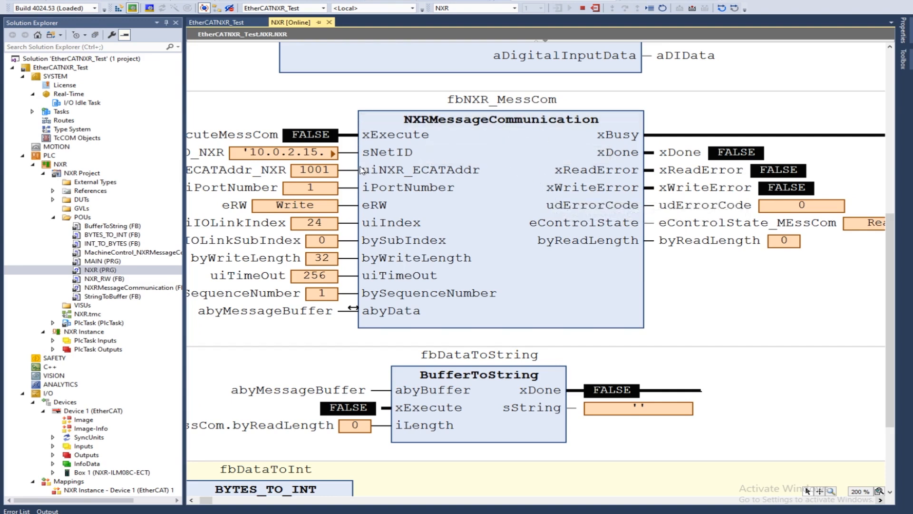
mouse_move(384, 164)
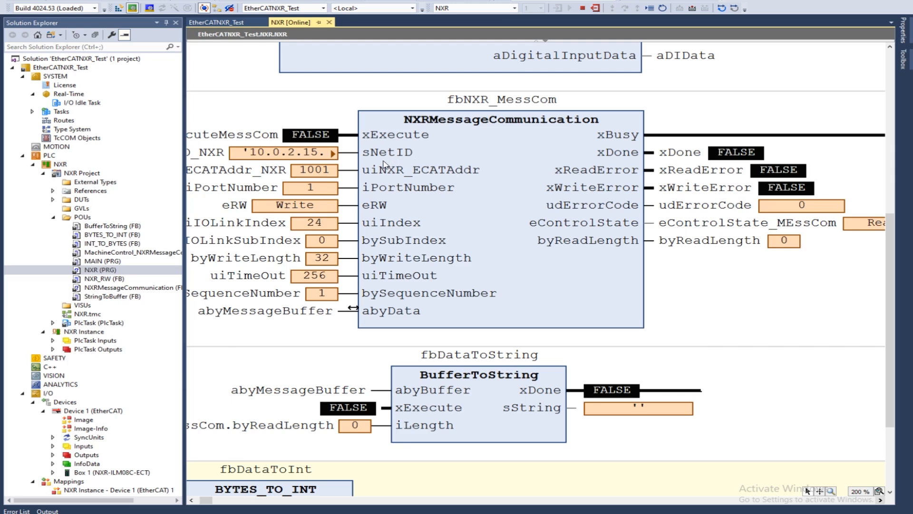
mouse_move(227, 99)
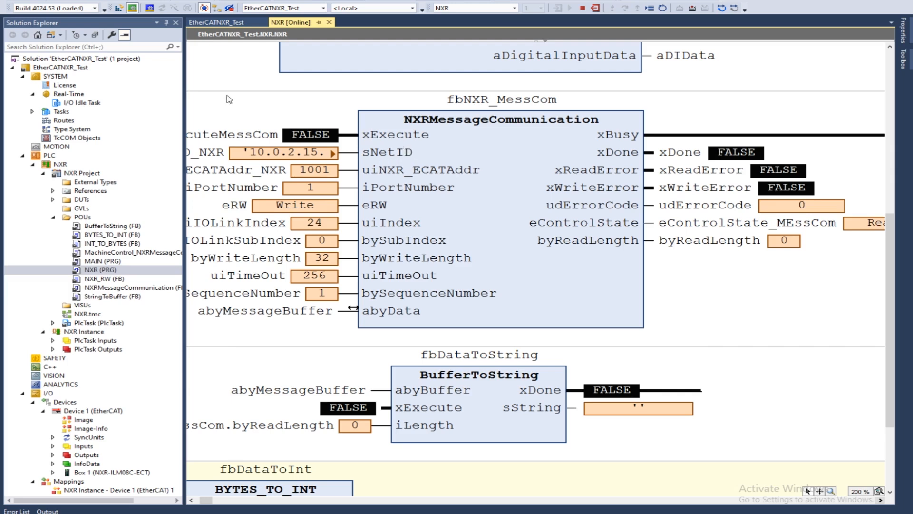
mouse_move(440, 158)
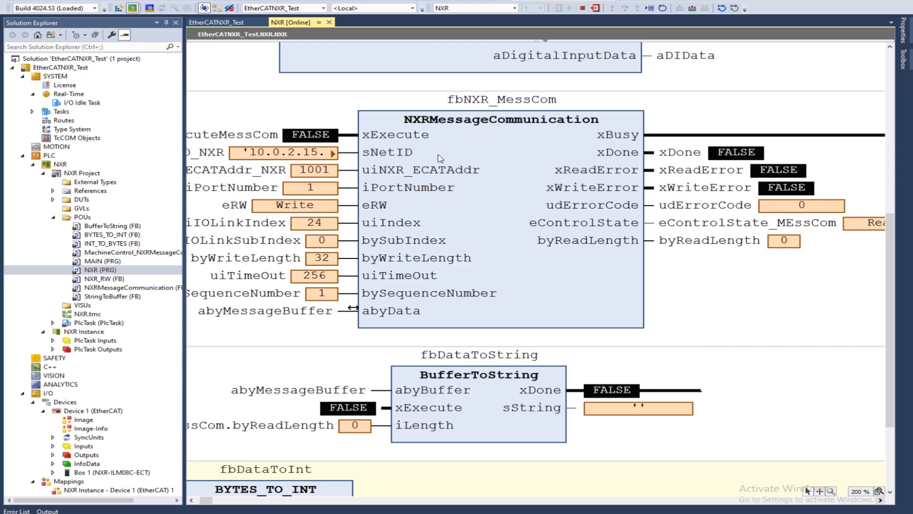
mouse_move(525, 172)
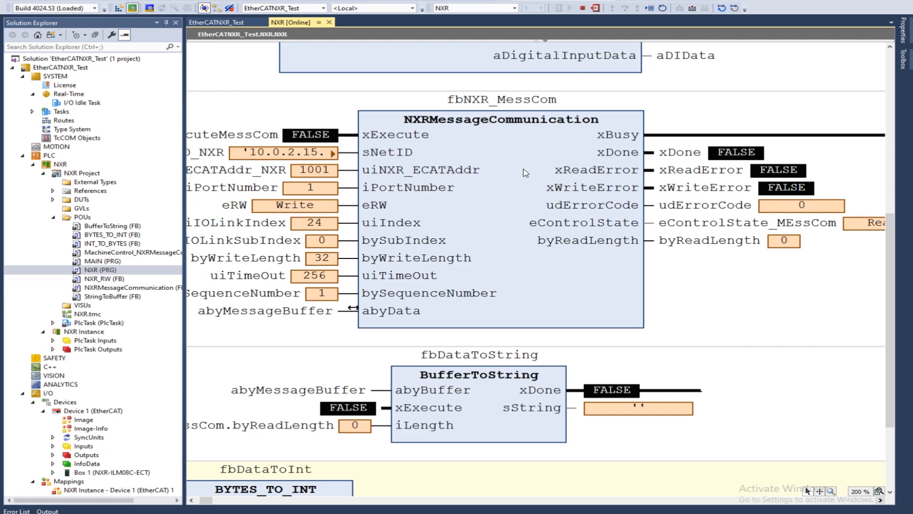
mouse_move(516, 176)
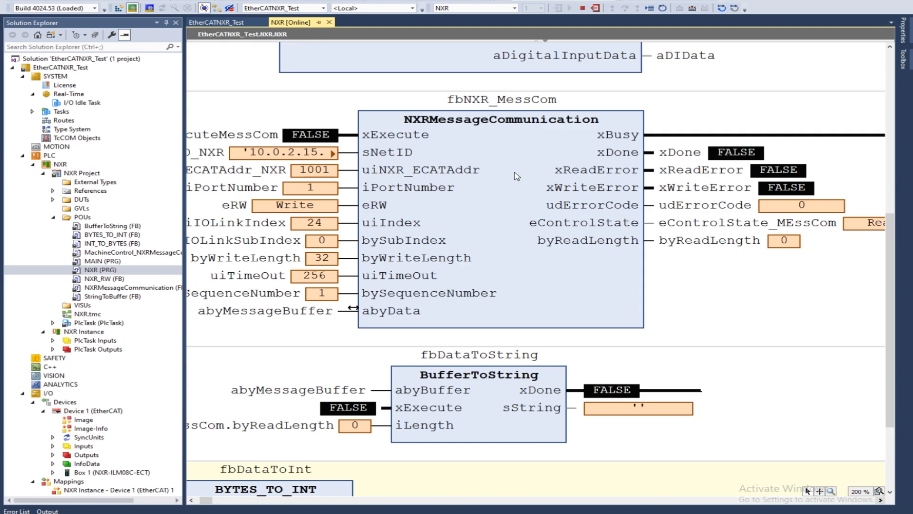
mouse_move(361, 199)
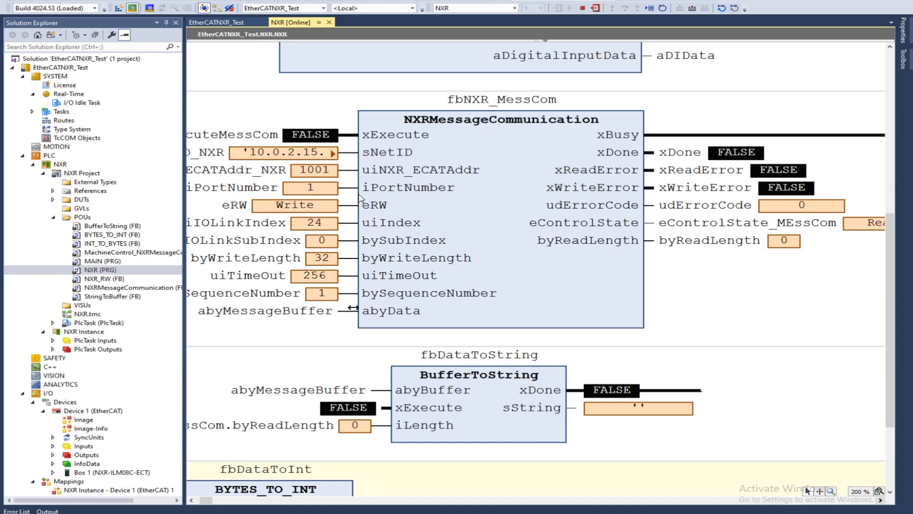
mouse_move(429, 194)
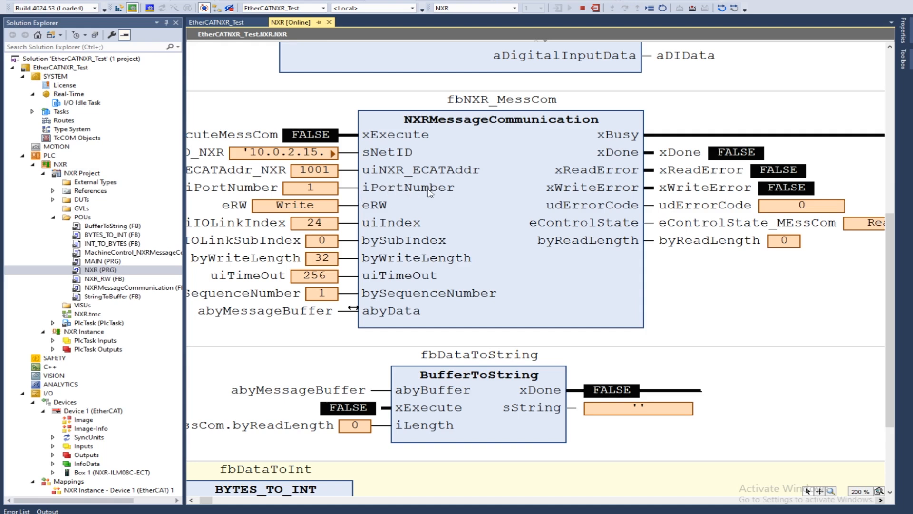
mouse_move(382, 205)
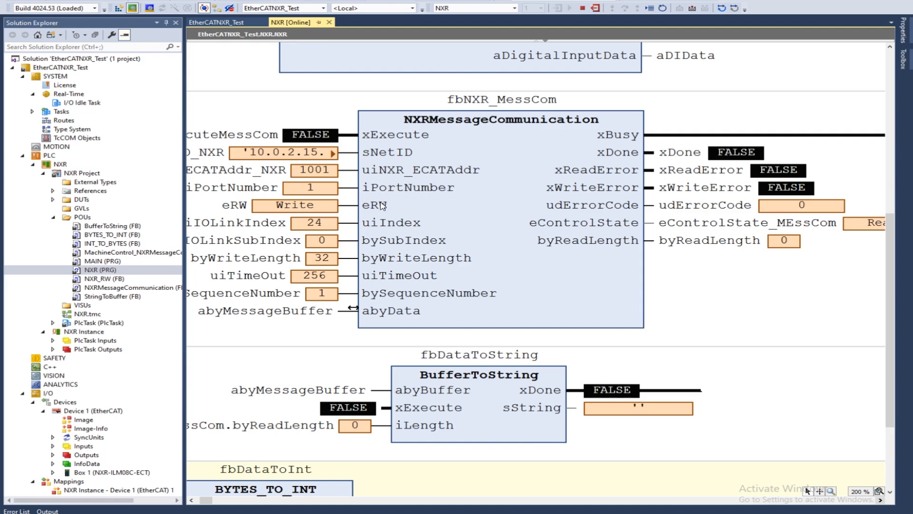
mouse_move(377, 251)
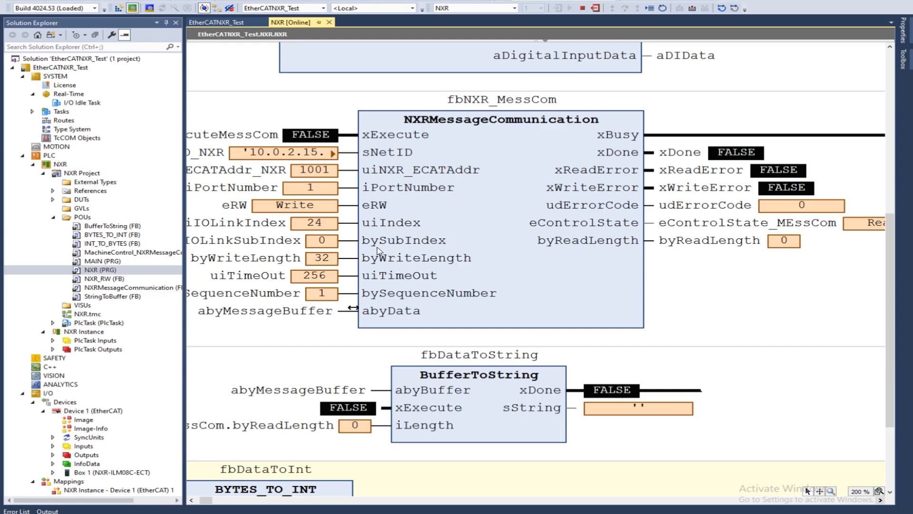
mouse_move(381, 259)
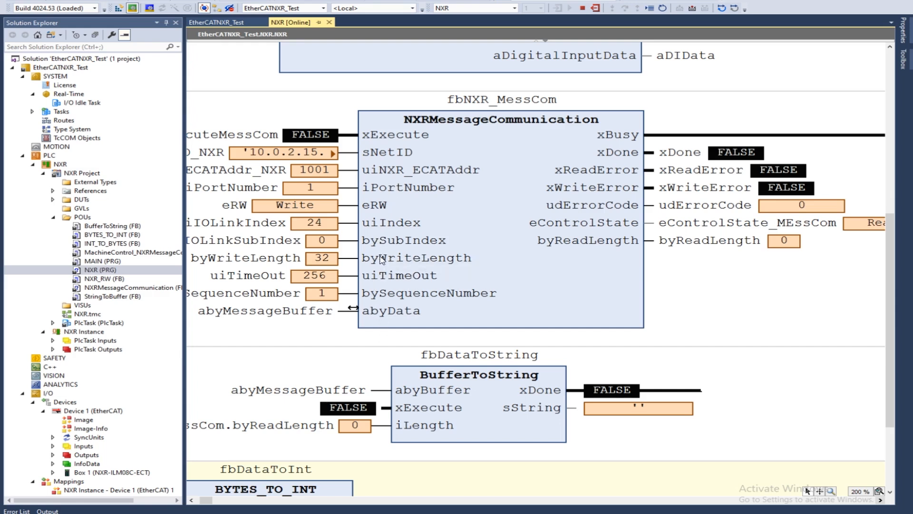
mouse_move(376, 205)
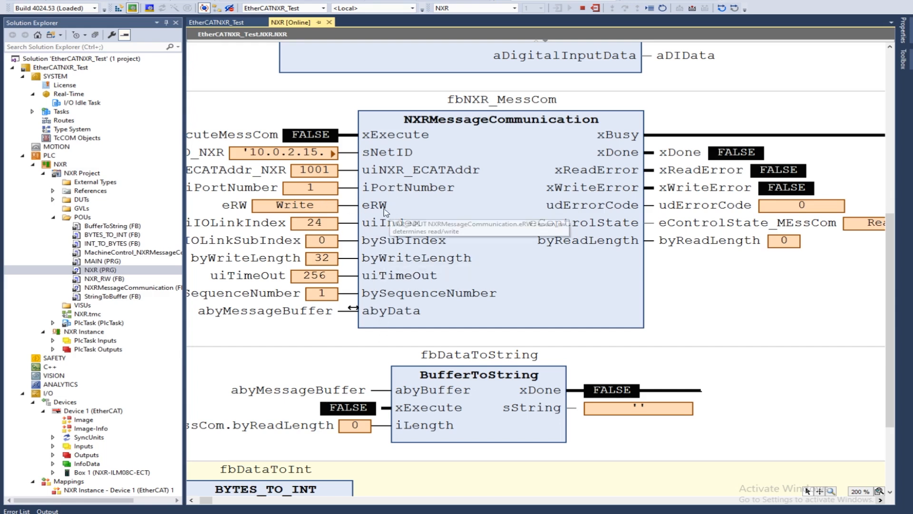
mouse_move(436, 210)
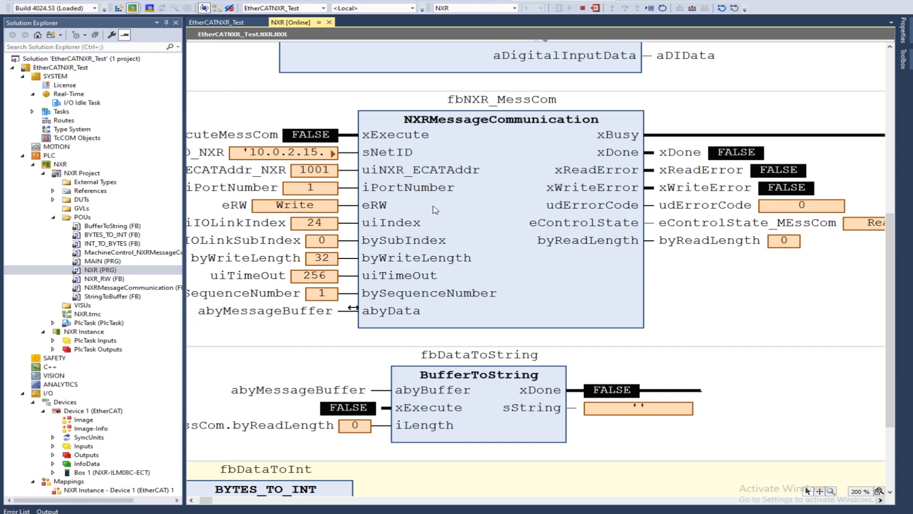
mouse_move(405, 228)
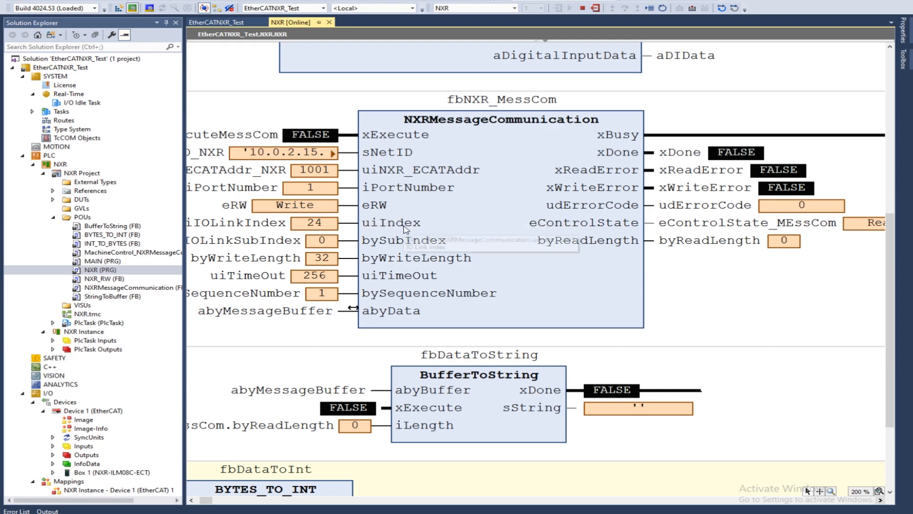
mouse_move(405, 249)
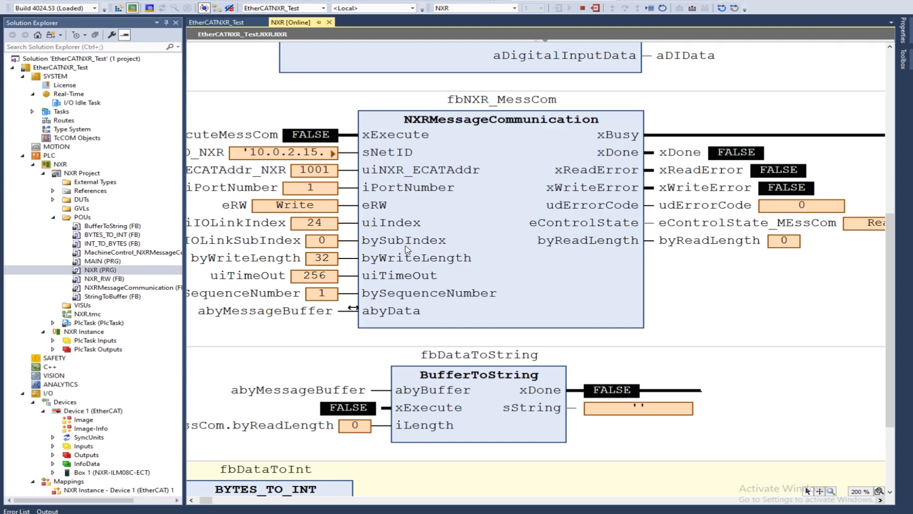
mouse_move(494, 266)
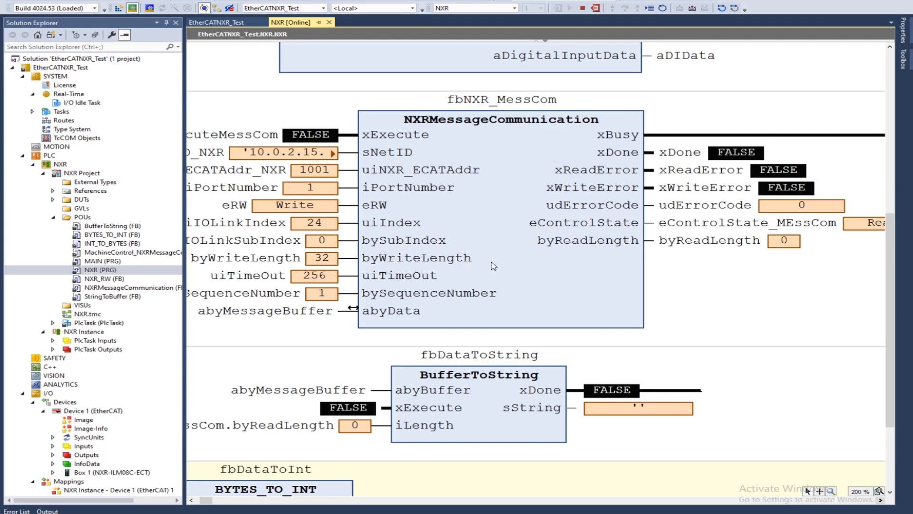
mouse_move(363, 284)
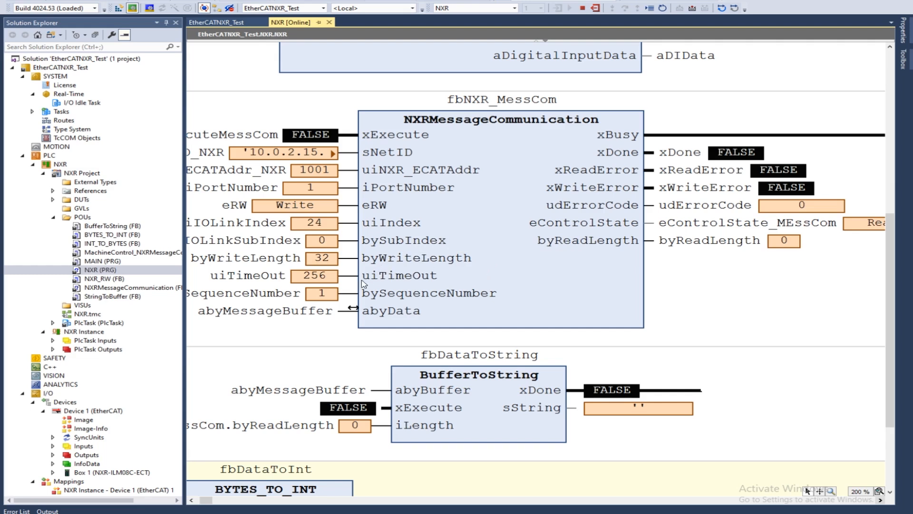
mouse_move(424, 293)
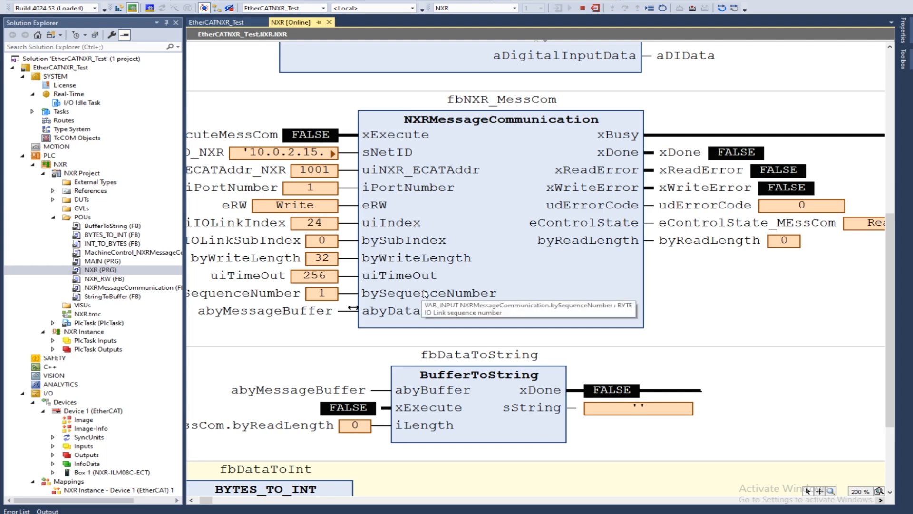
mouse_move(628, 176)
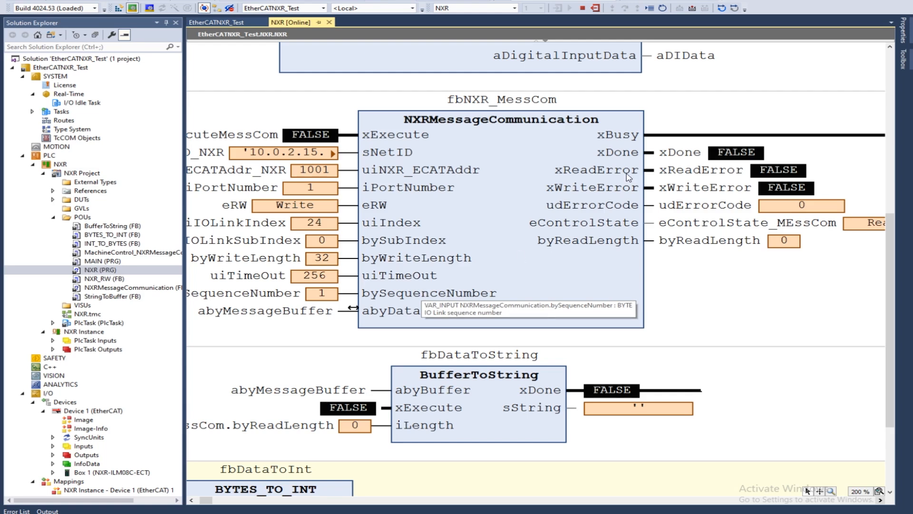
mouse_move(625, 122)
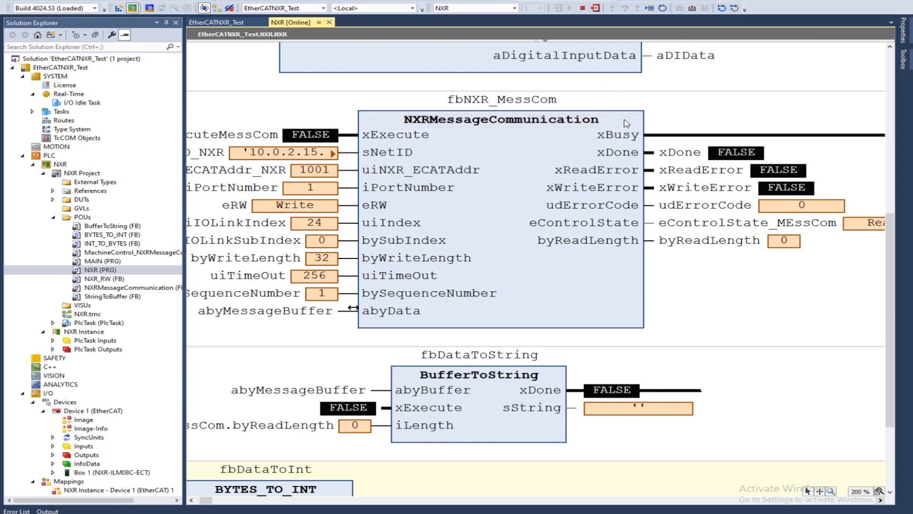
mouse_move(641, 123)
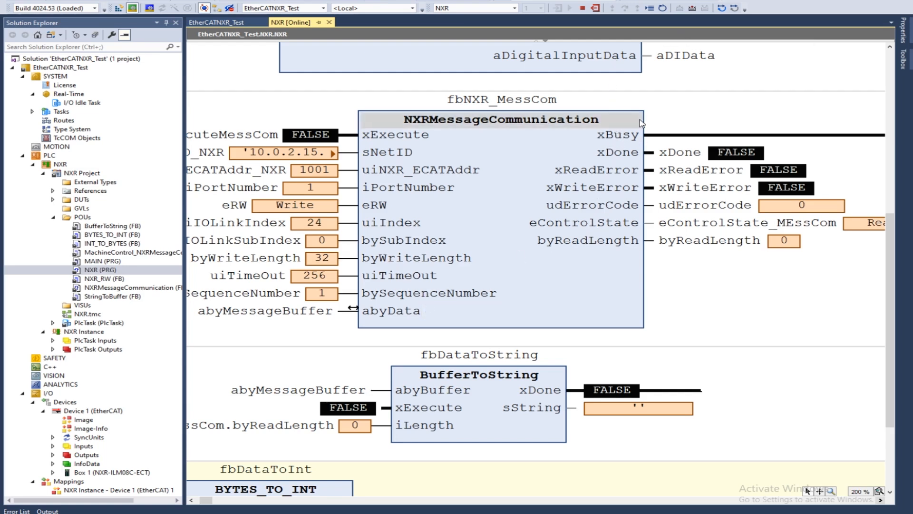
mouse_move(600, 179)
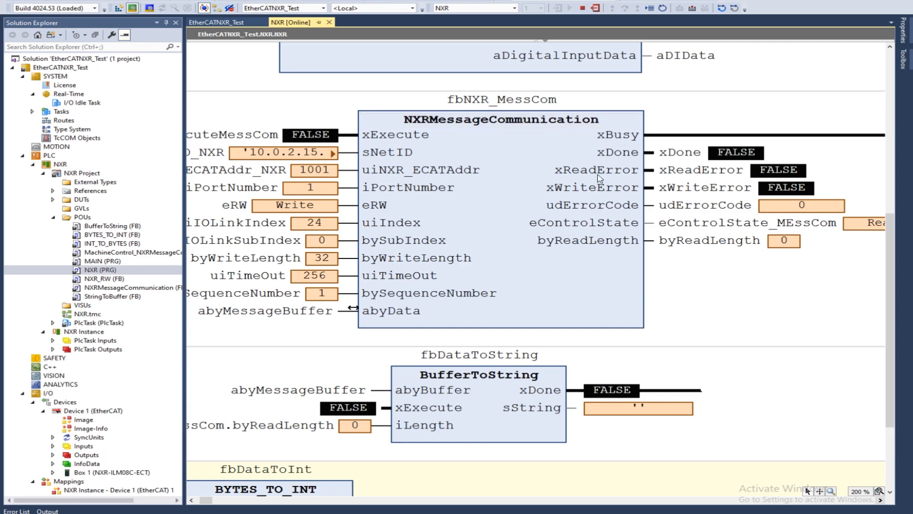
mouse_move(603, 157)
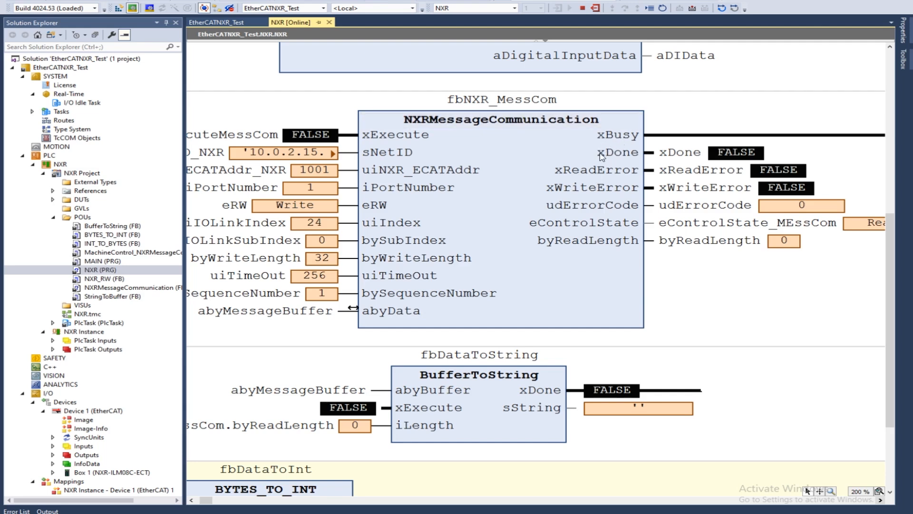
mouse_move(604, 279)
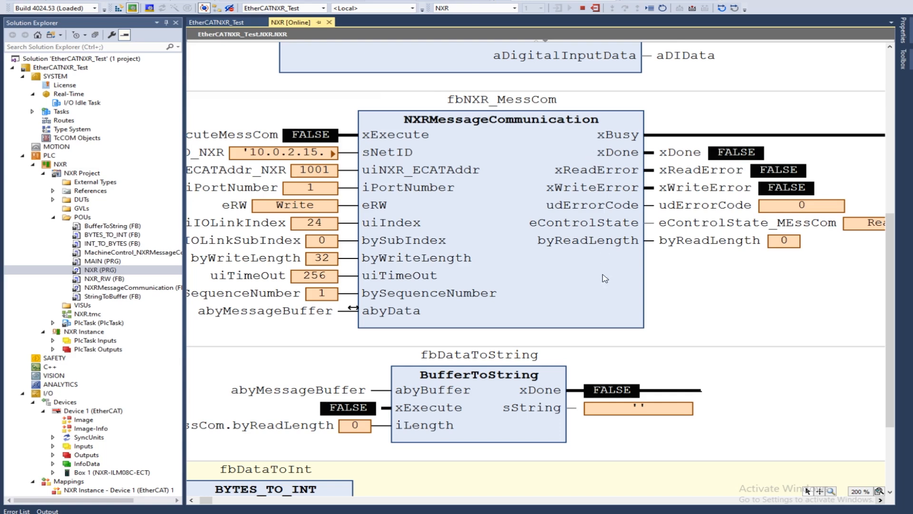
mouse_move(781, 220)
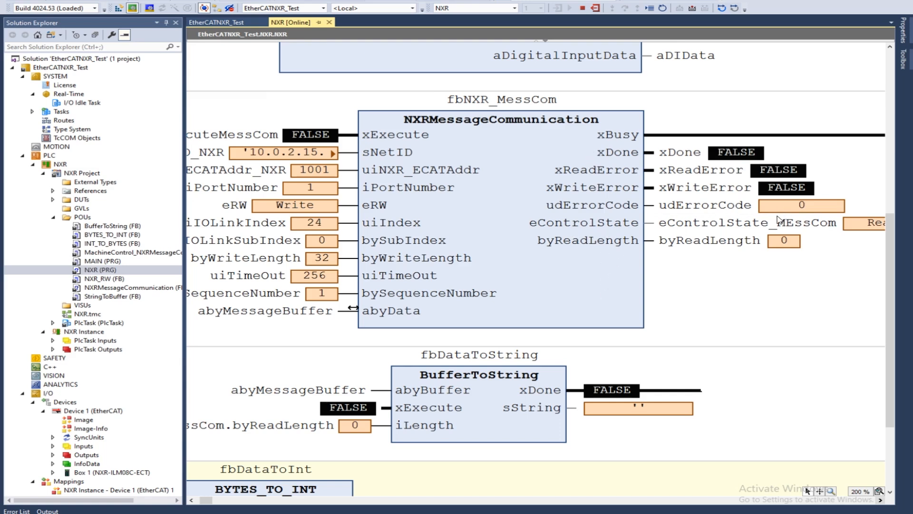
mouse_move(551, 242)
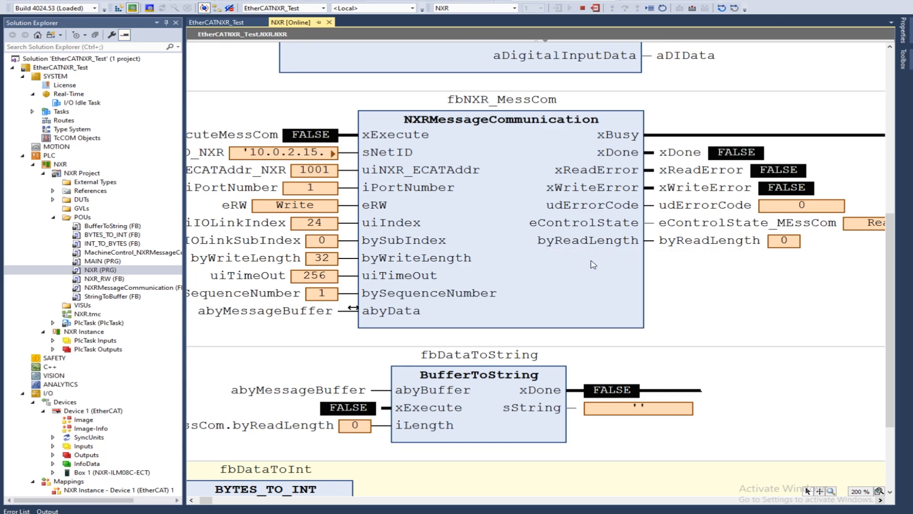
mouse_move(543, 250)
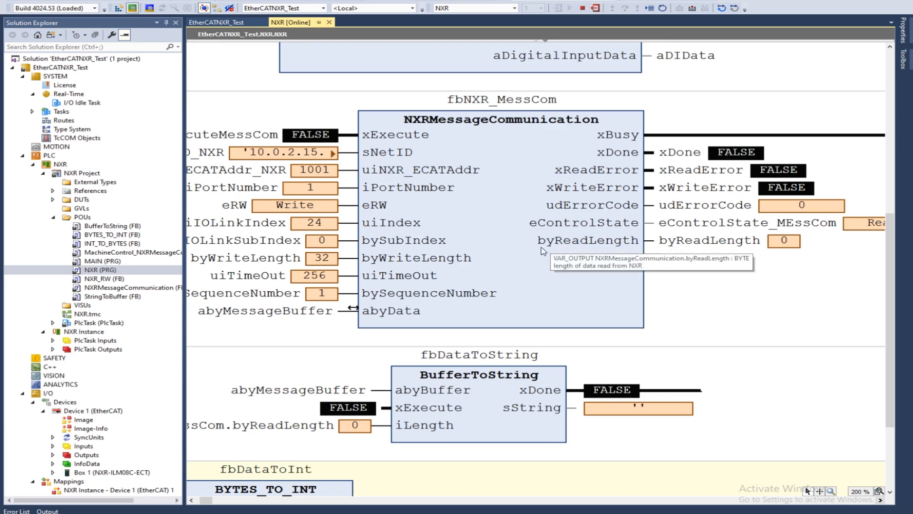
mouse_move(339, 239)
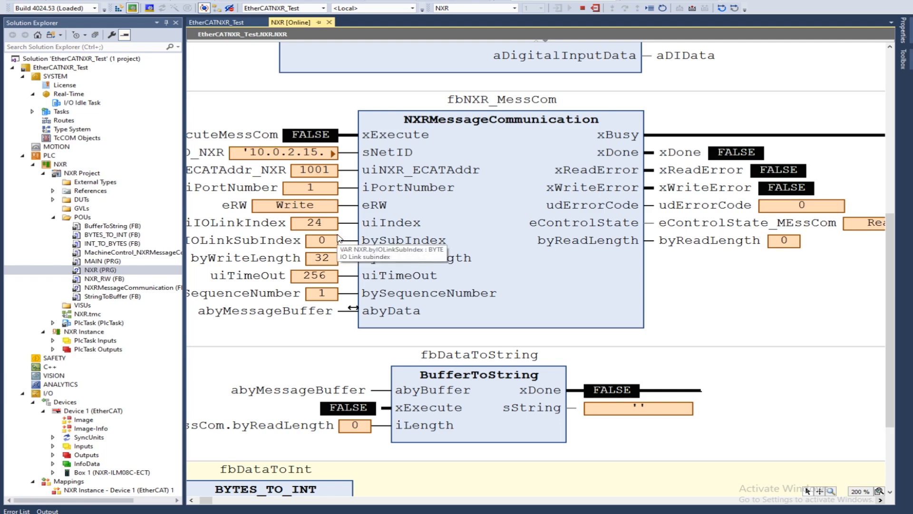
mouse_move(417, 205)
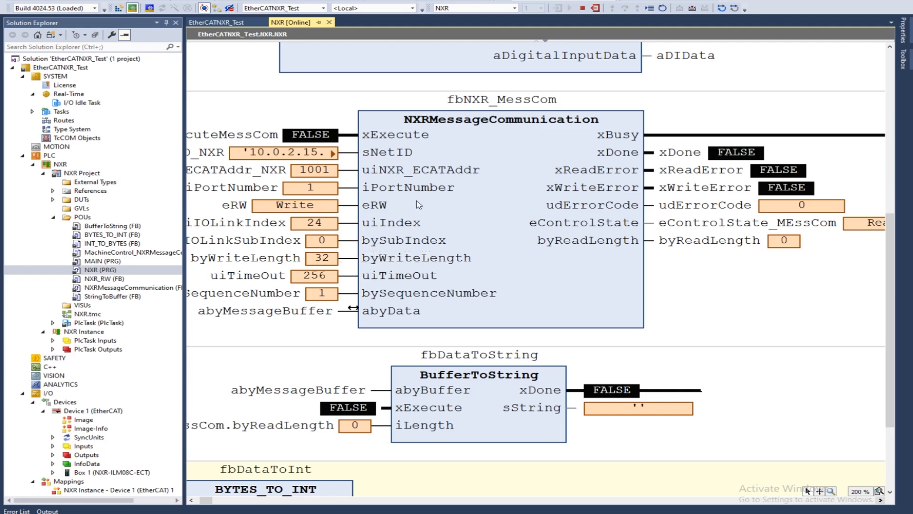
Step: Prepare Read as the new value for the block's eRW mode
double_click(295, 205)
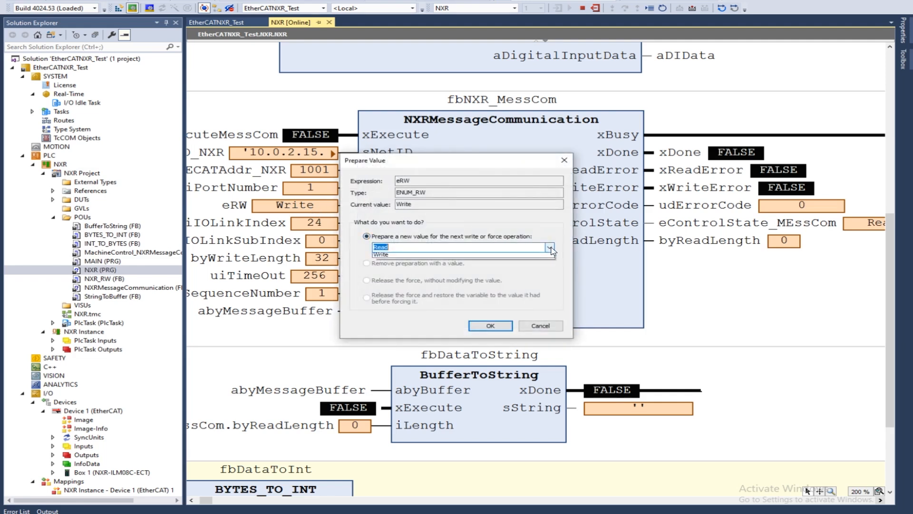
click(377, 247)
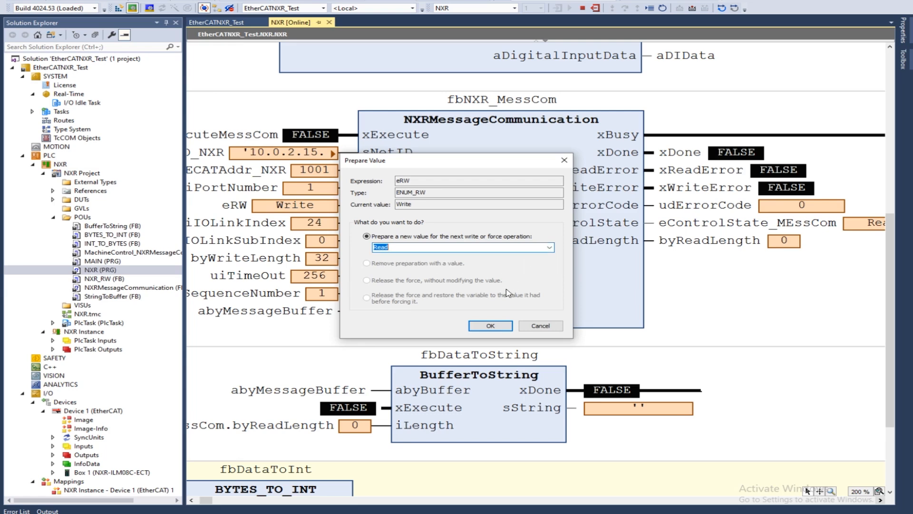
click(489, 325)
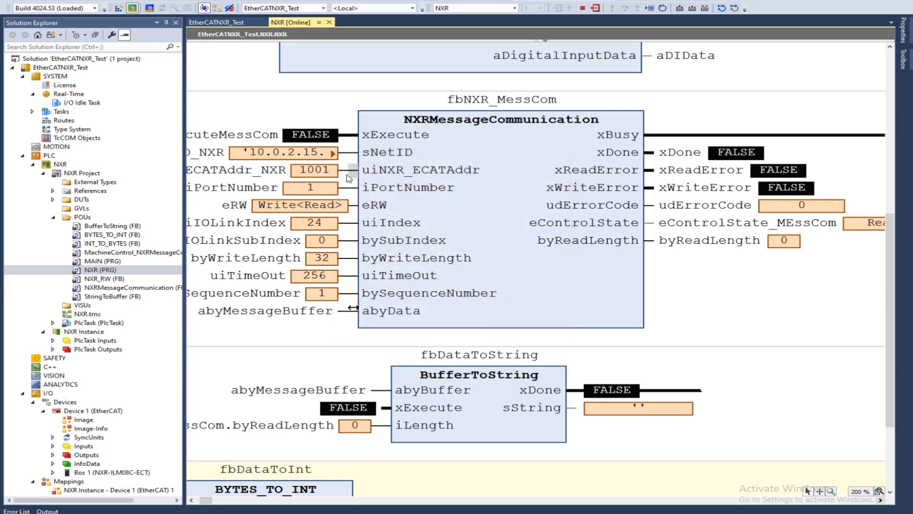
Step: Prepare 16 as the new value for uiIOLinkIndex
double_click(315, 223)
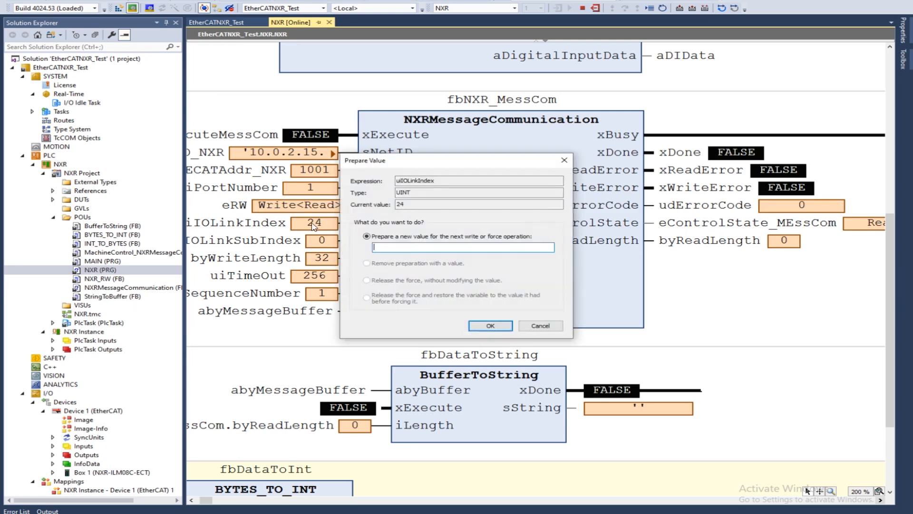
text(1)
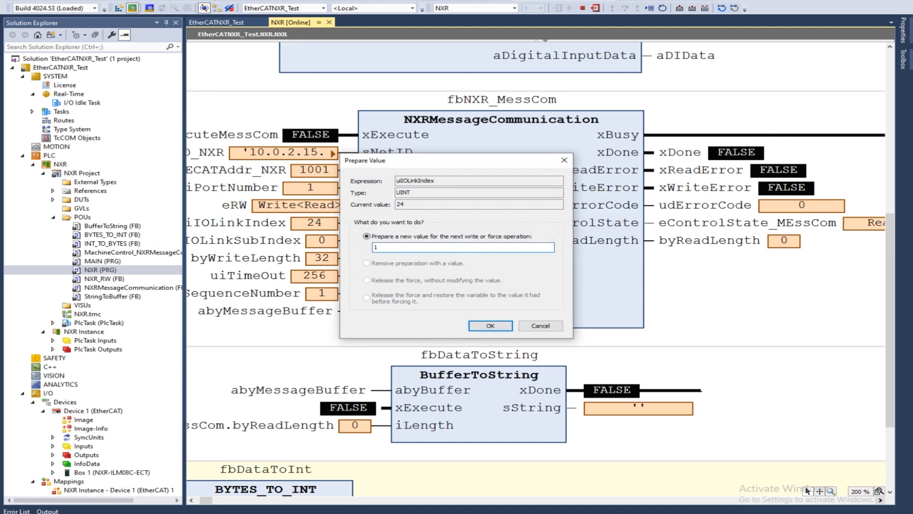
text(16)
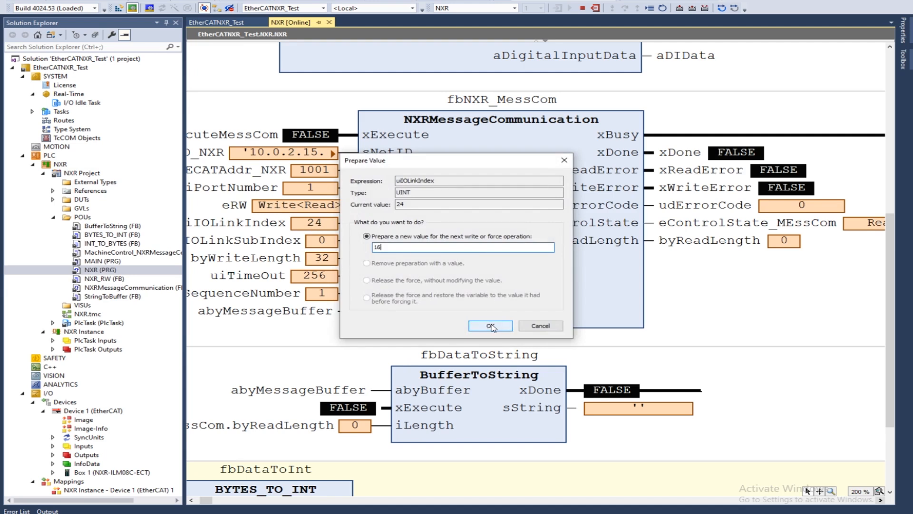
click(490, 326)
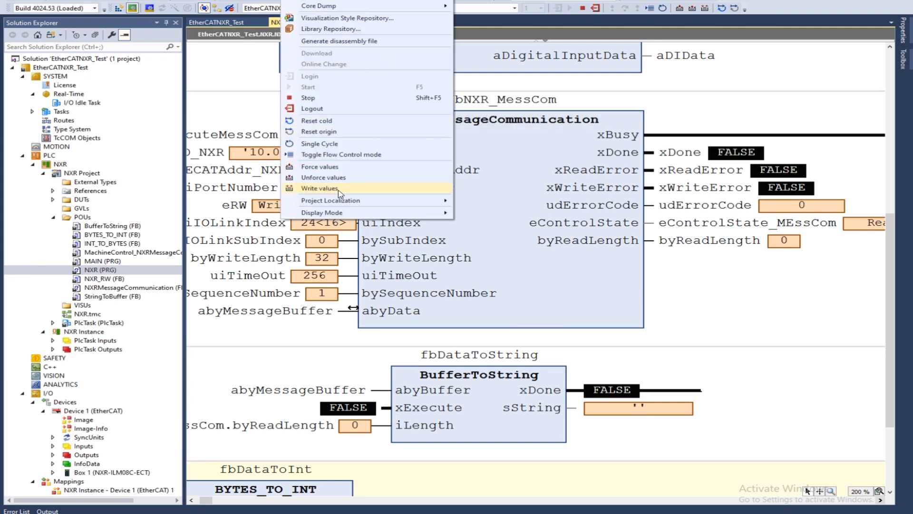
Step: Write the Read mode and index 16, then set xExecute TRUE to start the read
click(320, 187)
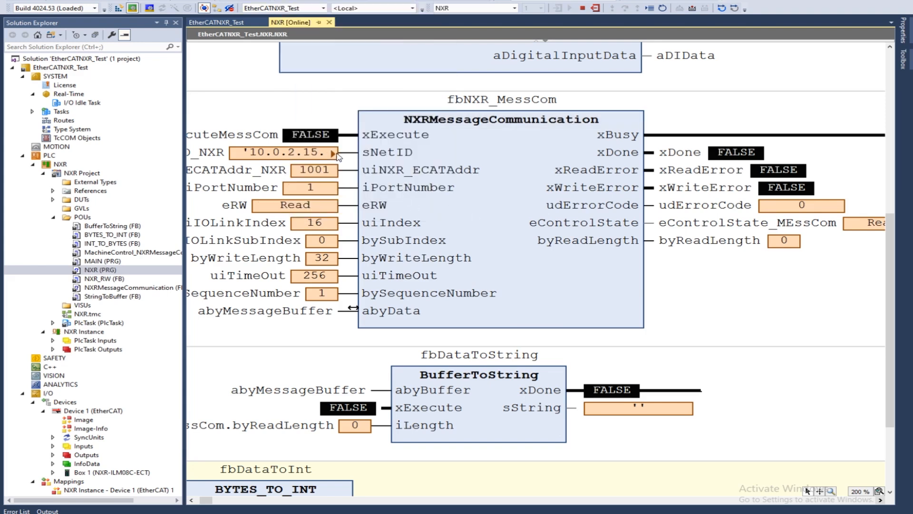
double_click(309, 135)
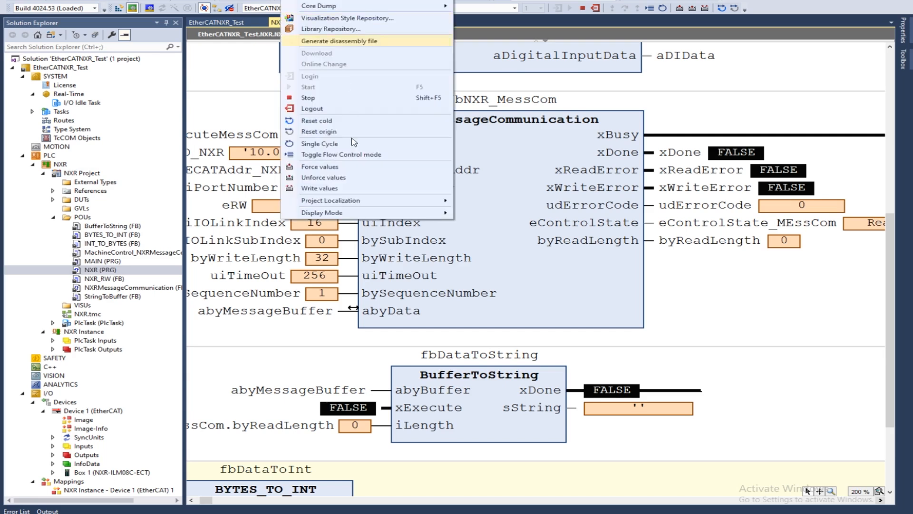
mouse_move(331, 201)
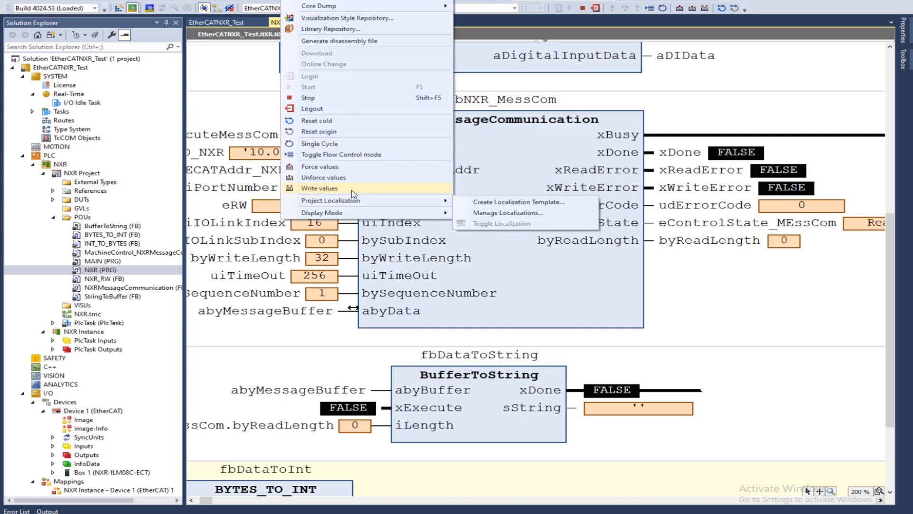
click(319, 188)
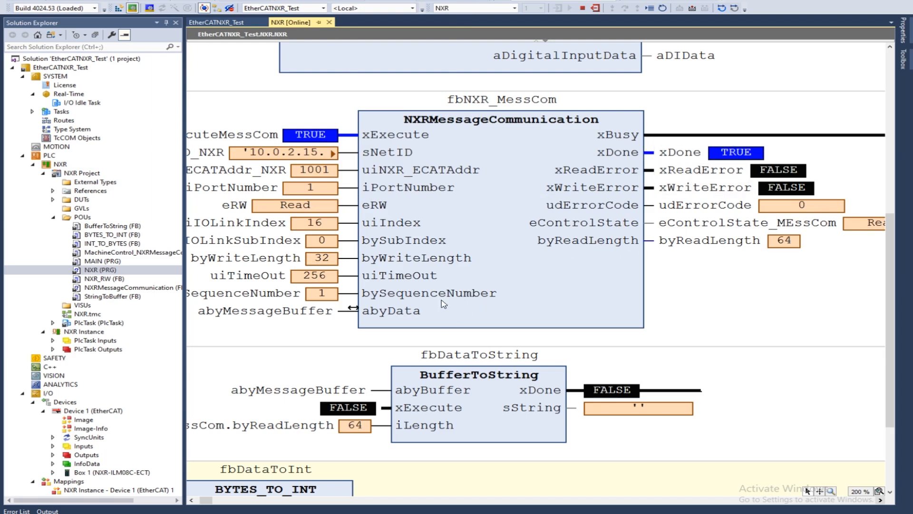
mouse_move(395, 321)
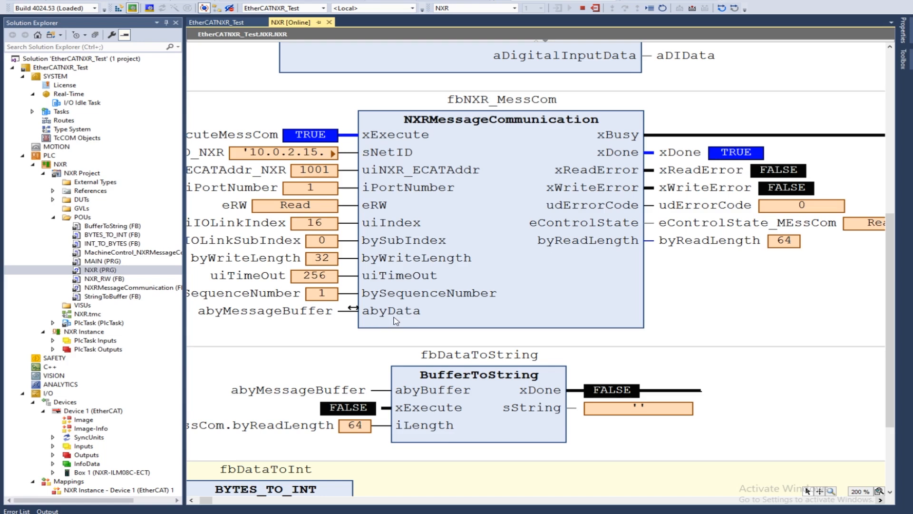
mouse_move(390, 311)
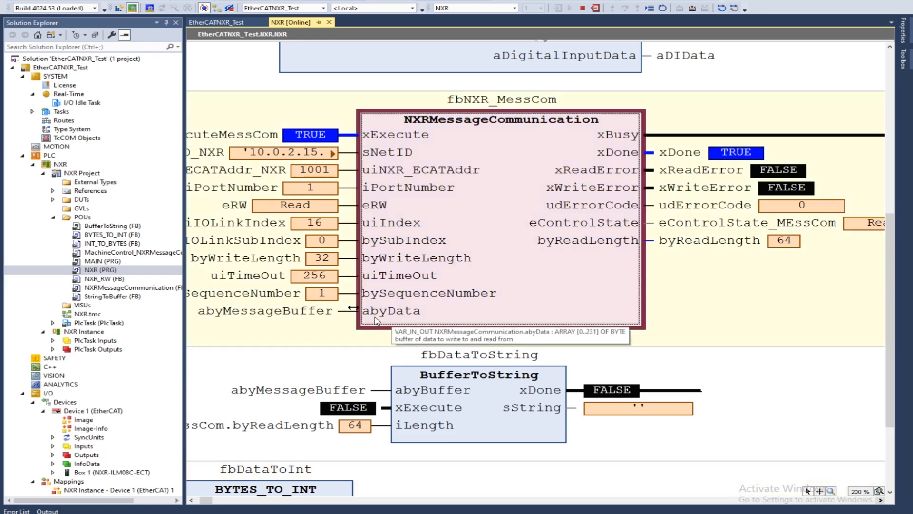
mouse_move(431, 317)
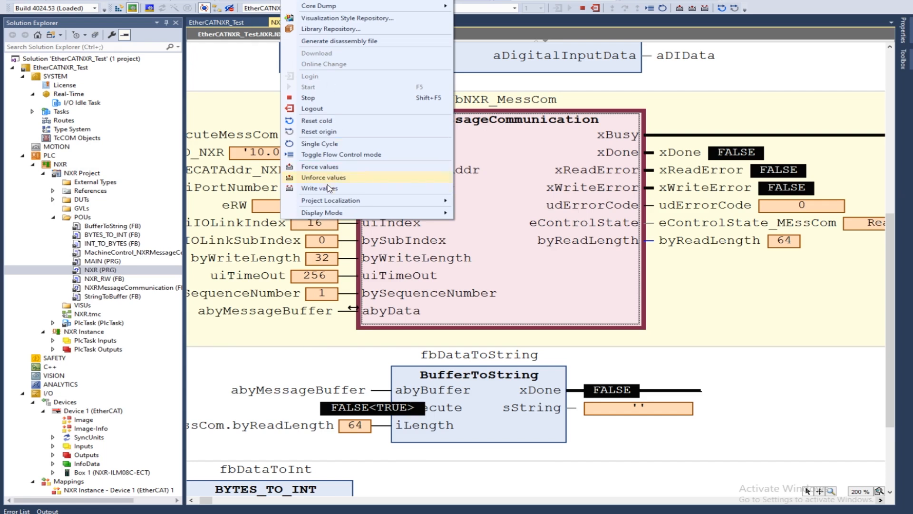
Step: Write the BufferToString execute trigger to convert the 64 read bytes into sString
click(319, 188)
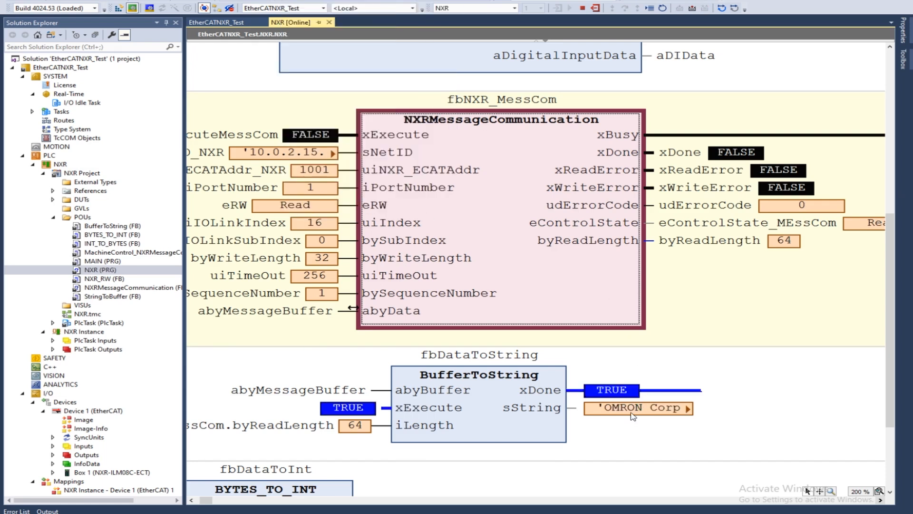
mouse_move(635, 411)
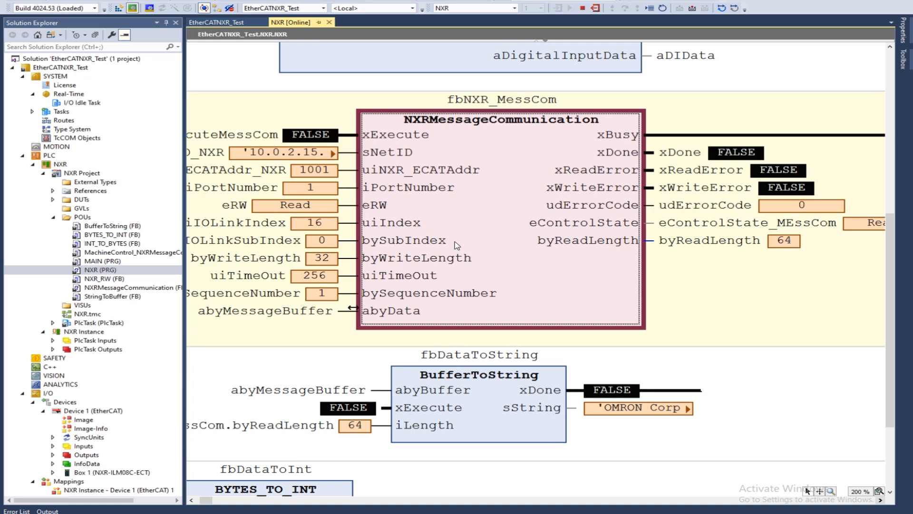
mouse_move(444, 324)
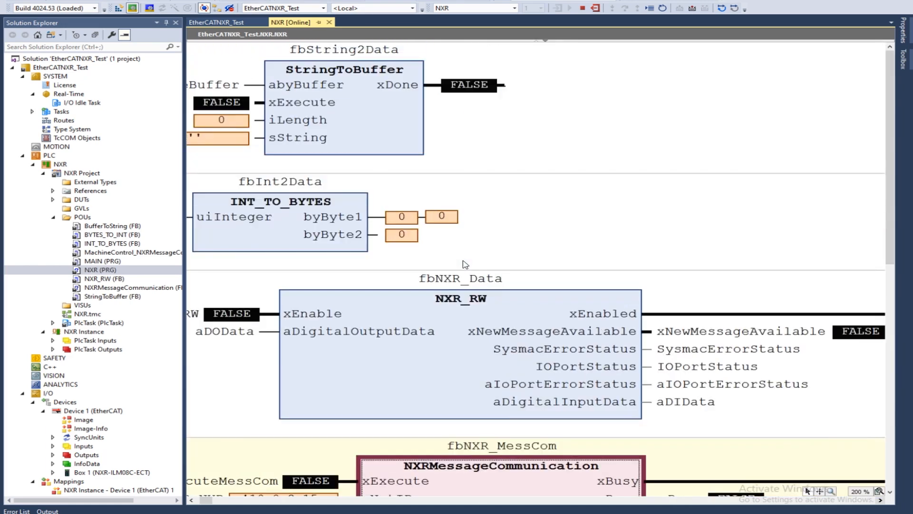
mouse_move(487, 295)
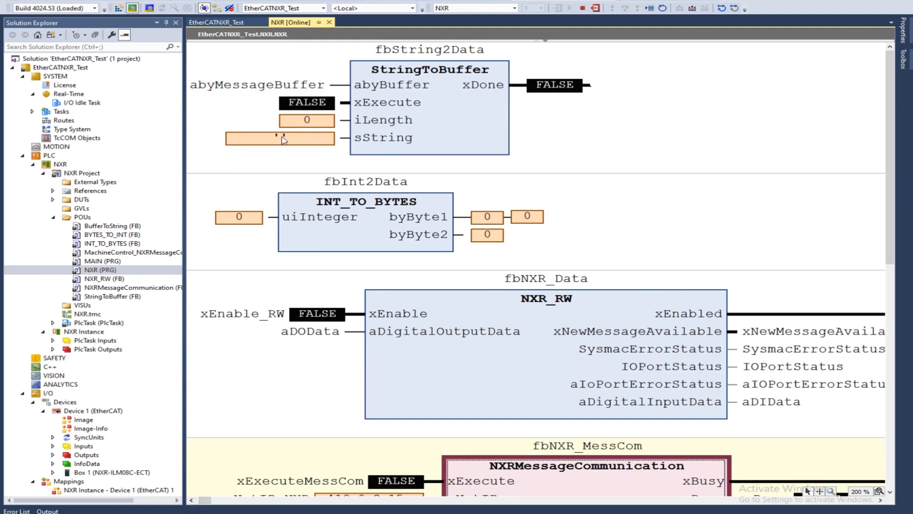
Step: Prepare OmronDoesIOLink as the new value for the sString input
double_click(280, 138)
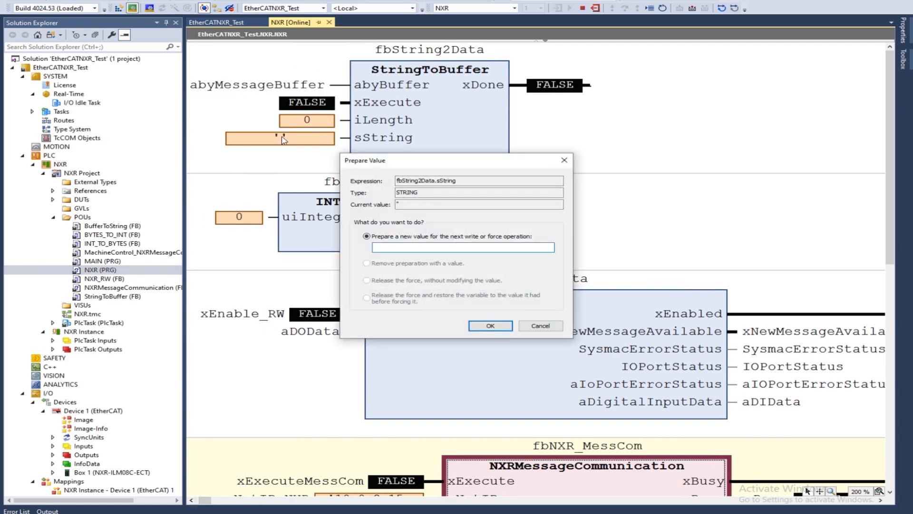
text(0)
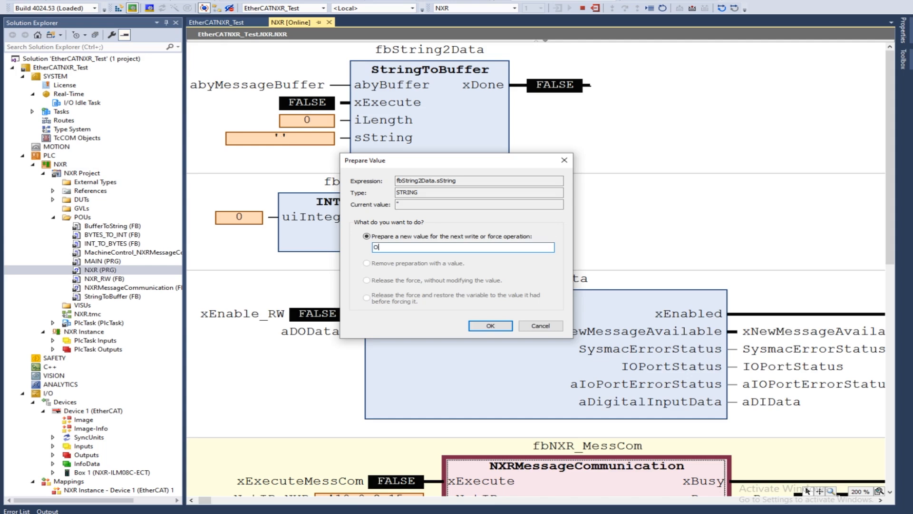
text(OmronDo)
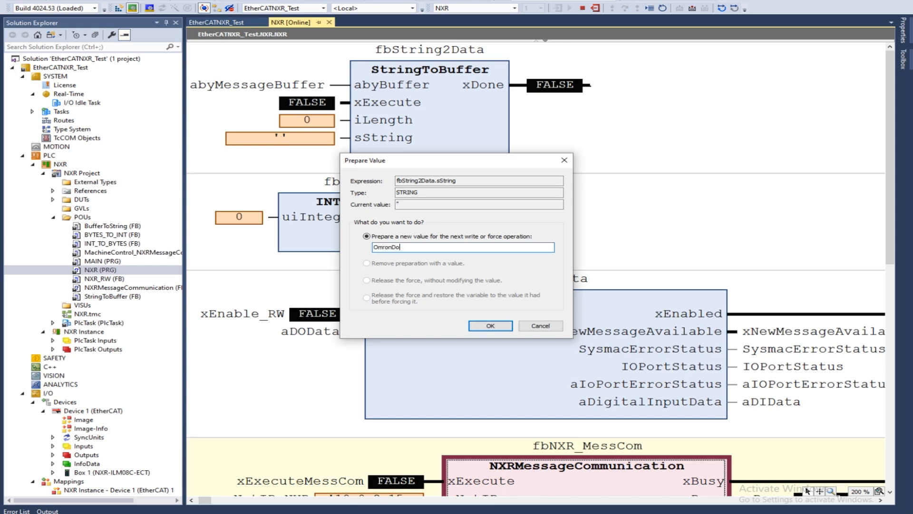
text(esIOLink)
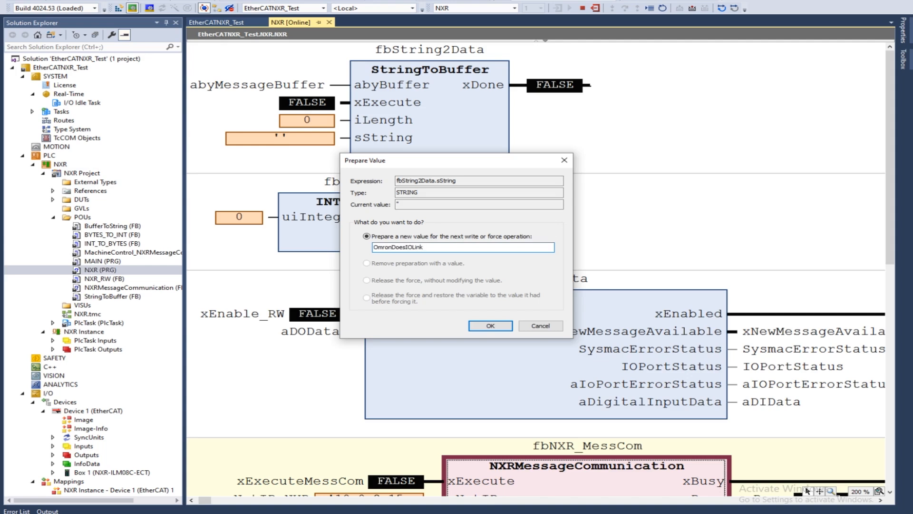
click(490, 325)
text(15)
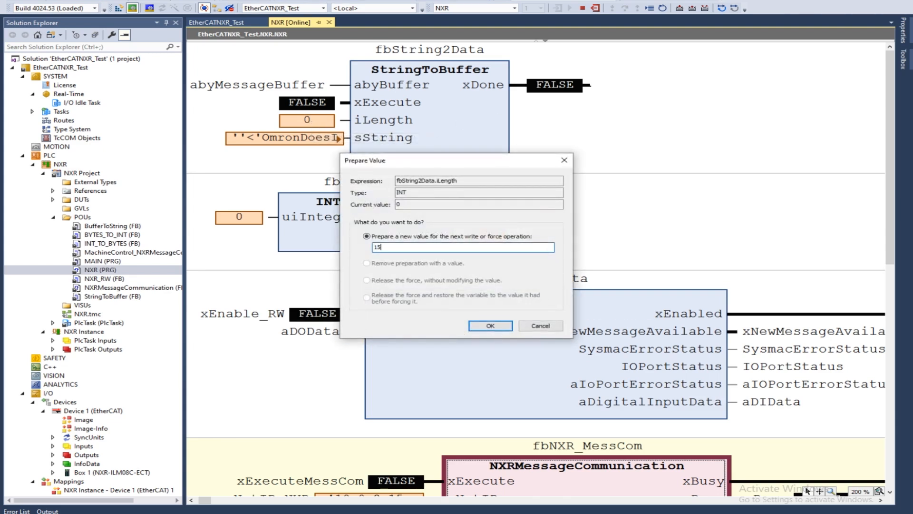
Step: Prepare length 15 and write the string and length to the controller
click(490, 326)
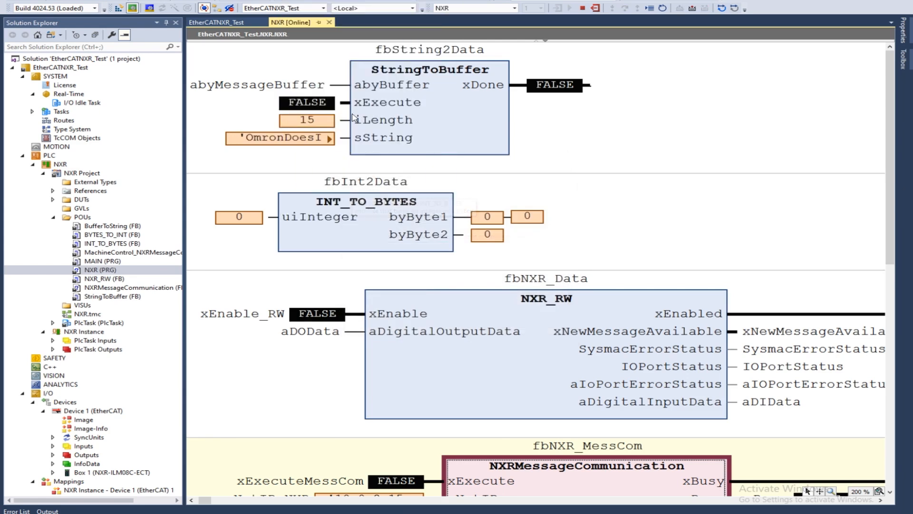
mouse_move(308, 143)
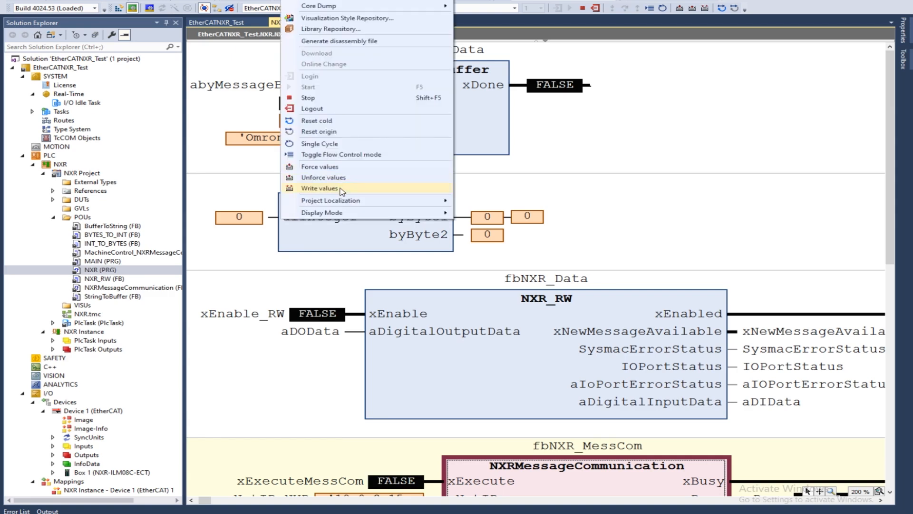
click(319, 189)
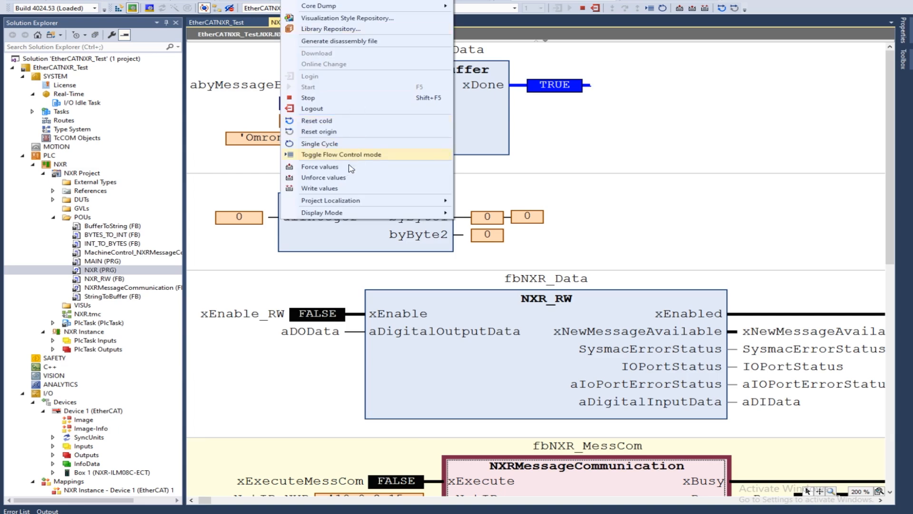
click(340, 154)
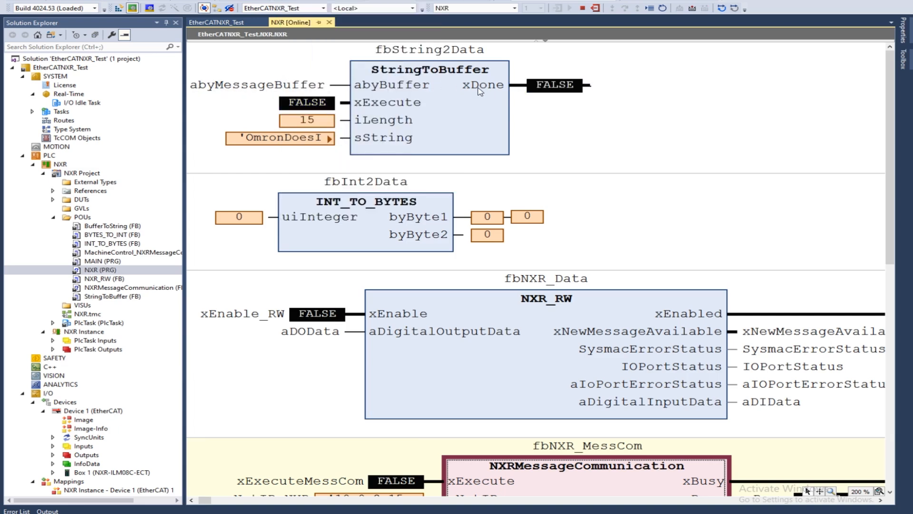
mouse_move(382, 134)
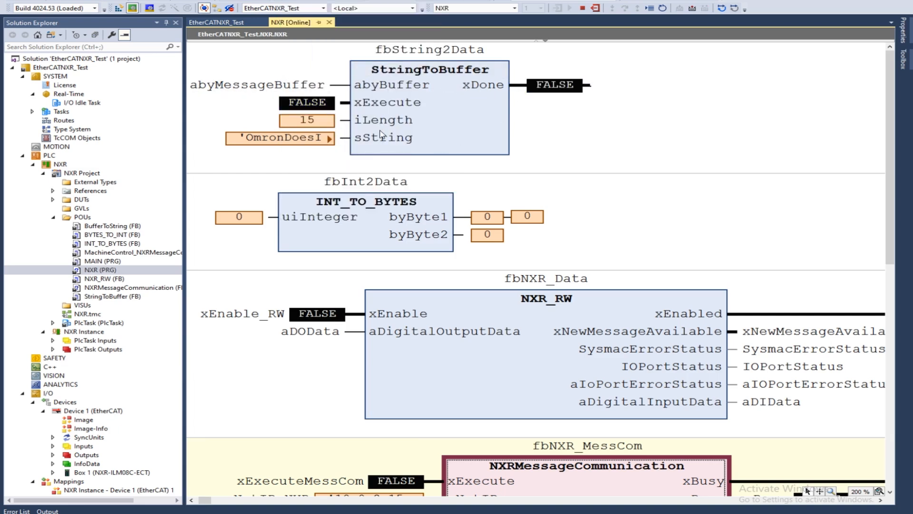
Step: Prepare Write as the new eRW mode on fbNXR_MessCom
scroll(down, 3)
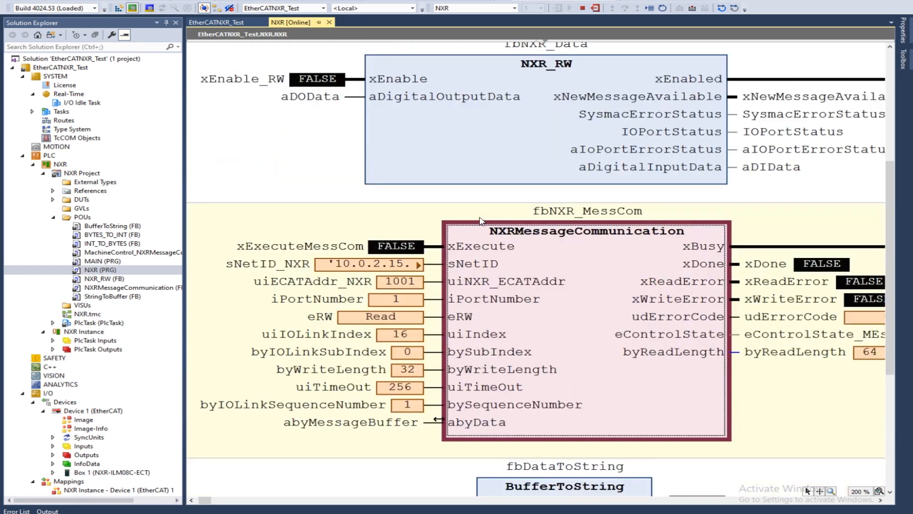
scroll(down, 3)
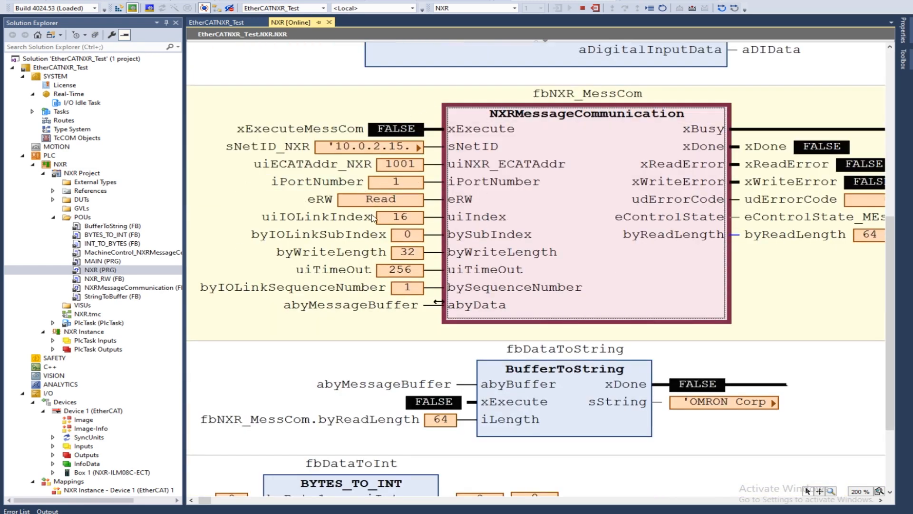
double_click(380, 199)
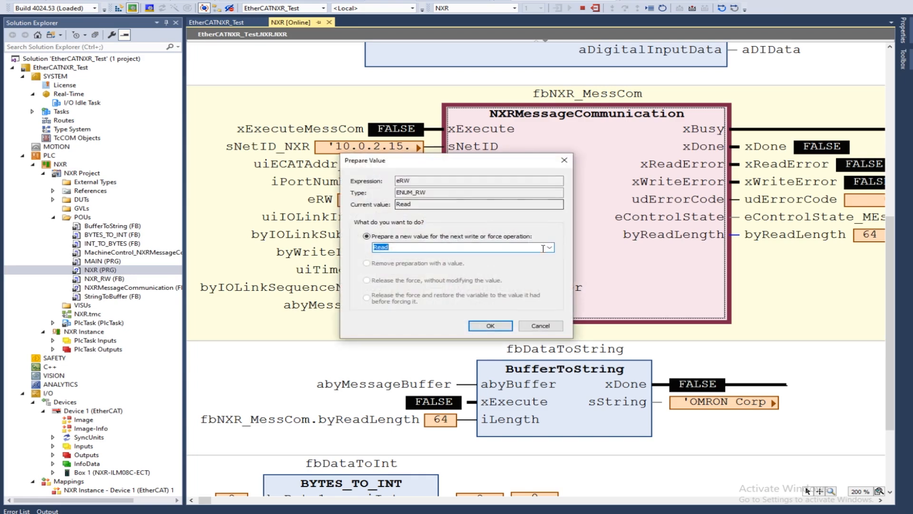
click(548, 247)
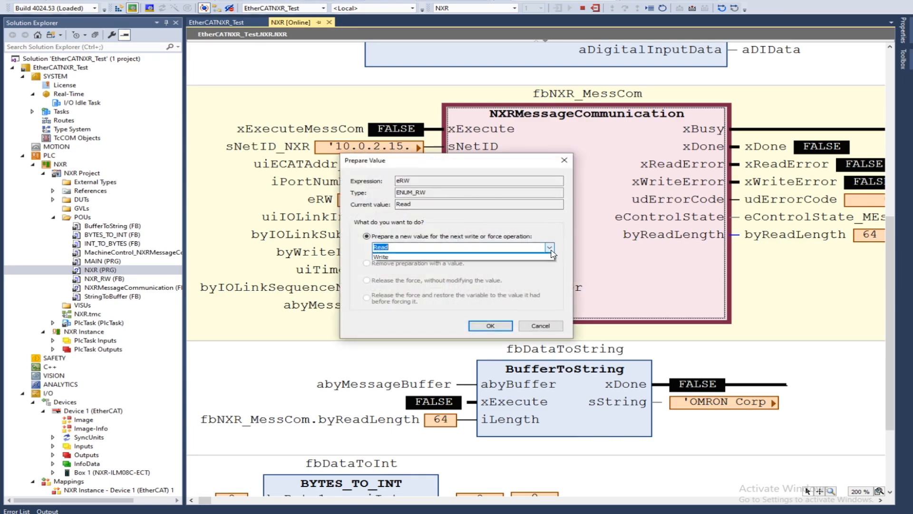
click(381, 257)
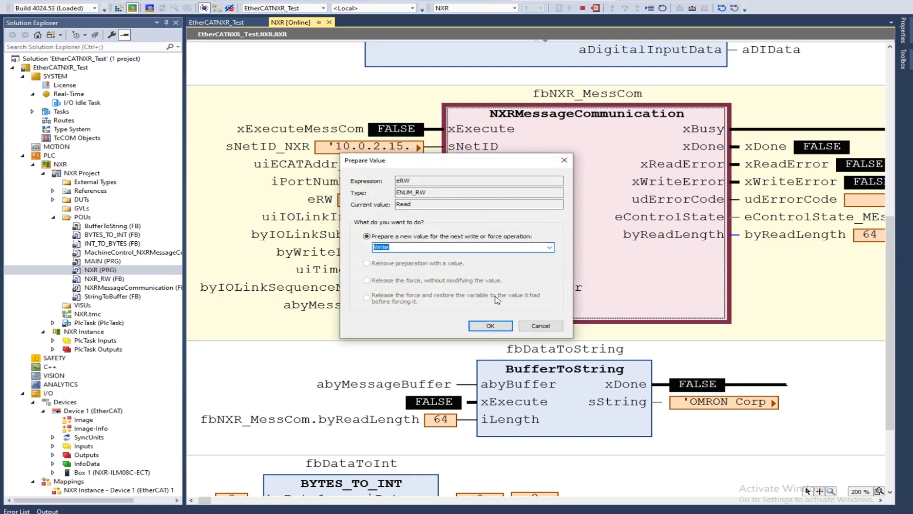
click(490, 326)
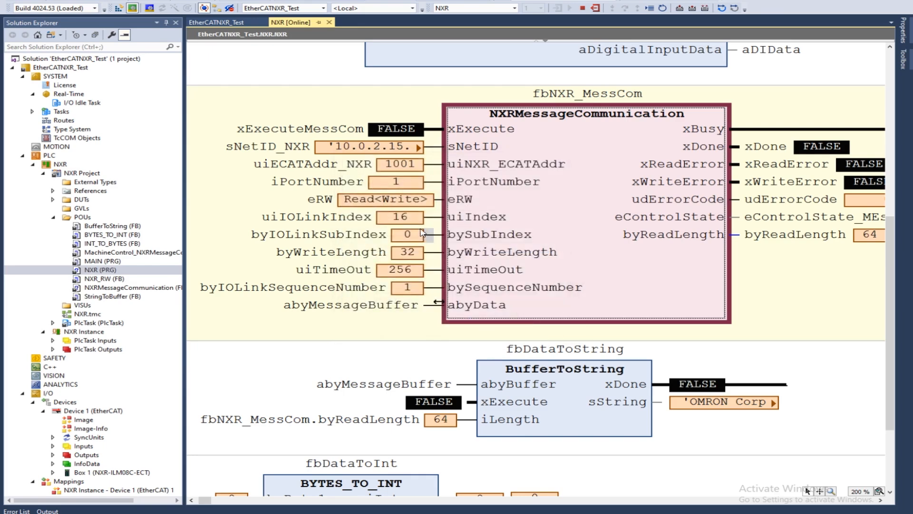
Step: Prepare 24 as the new IO-Link index for the application tag
double_click(399, 217)
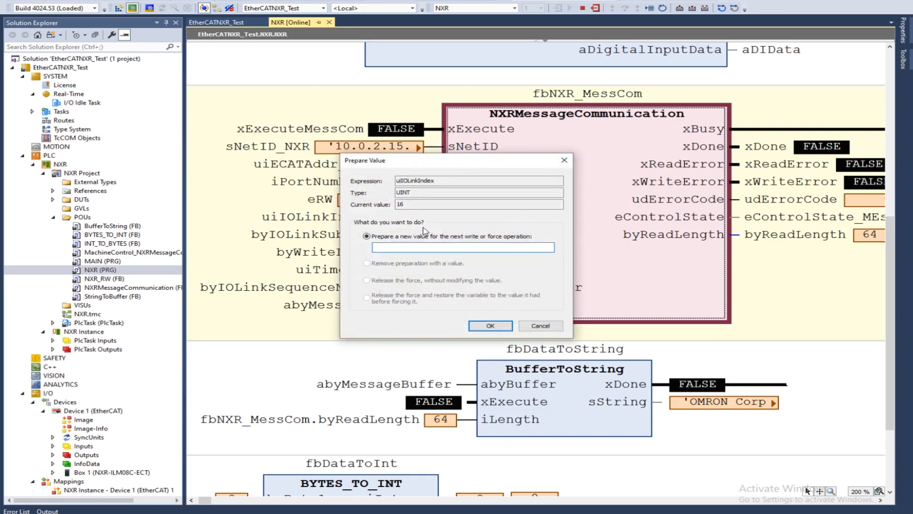
text(24)
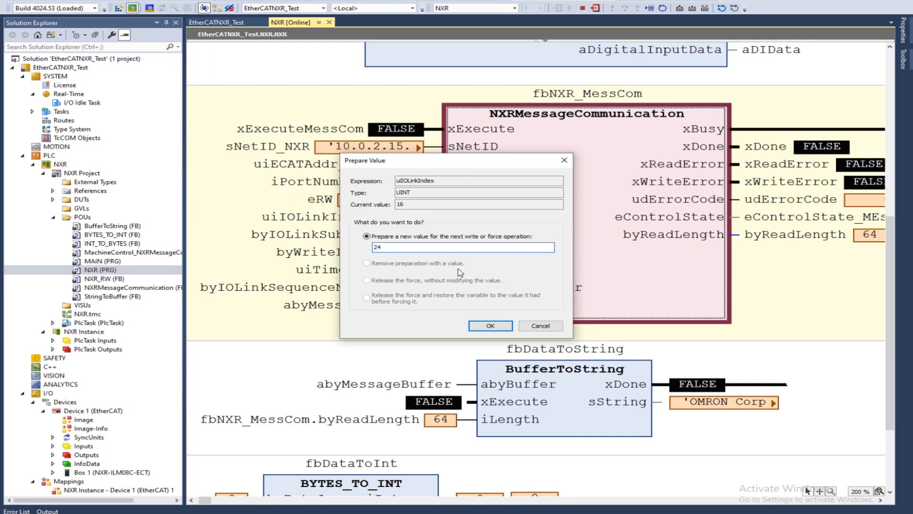
click(489, 325)
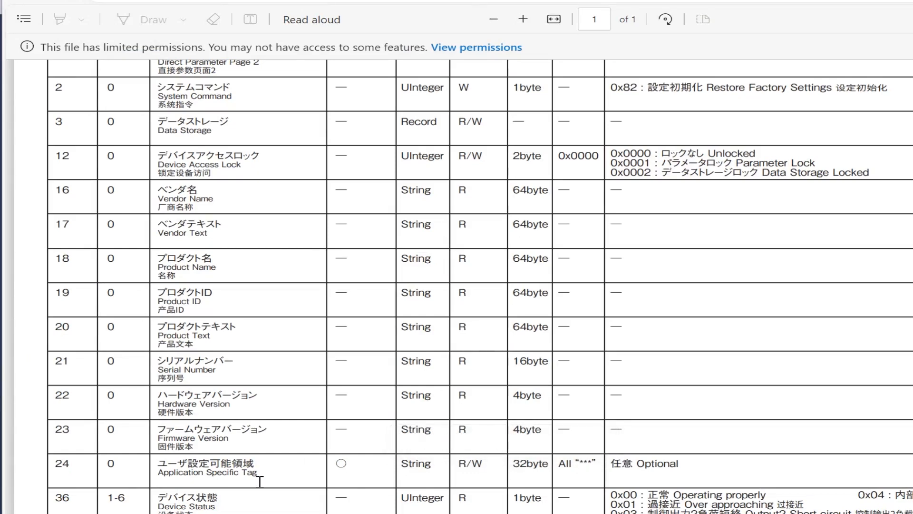
mouse_move(506, 463)
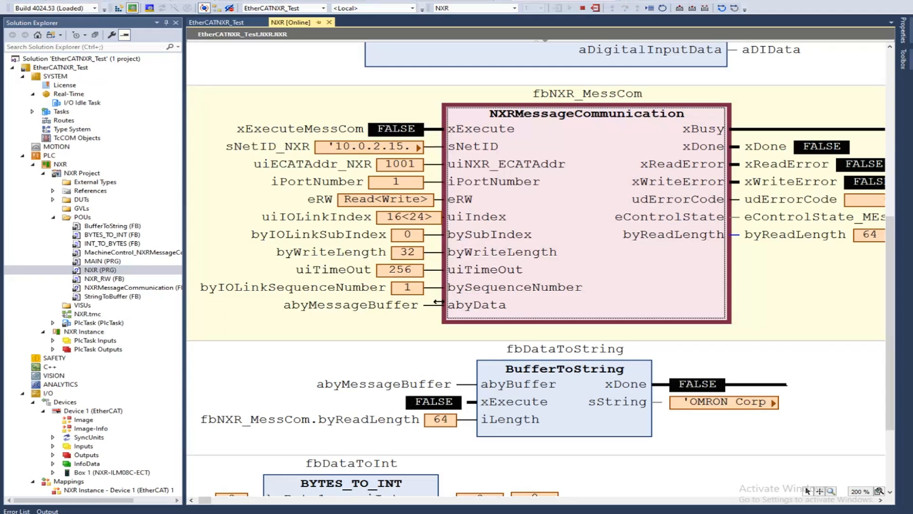
mouse_move(463, 260)
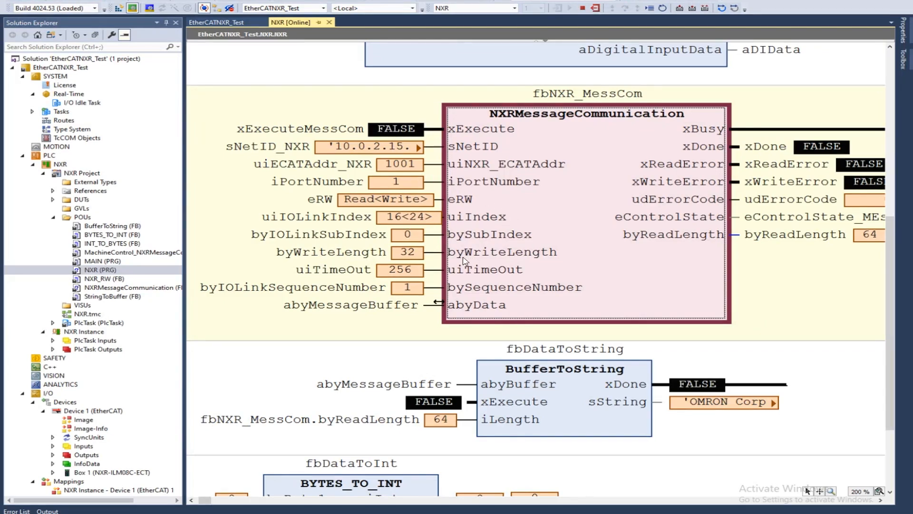
mouse_move(418, 51)
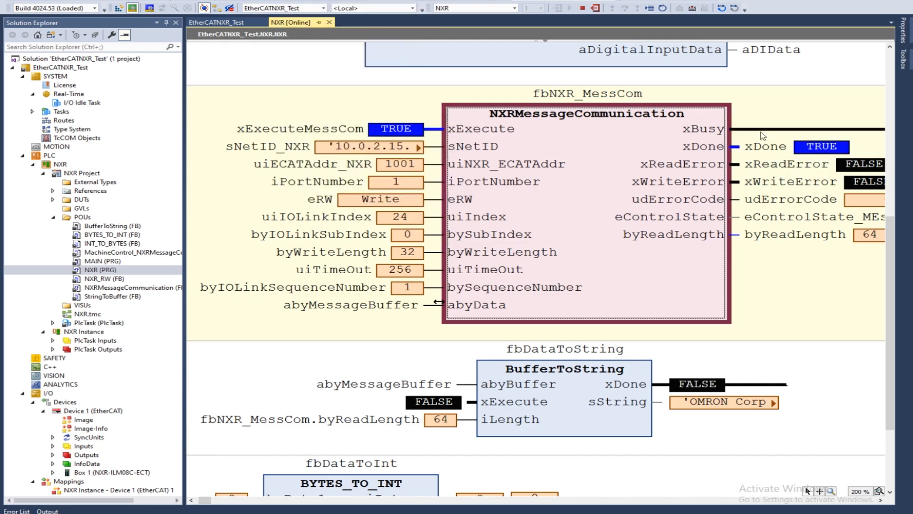
mouse_move(403, 140)
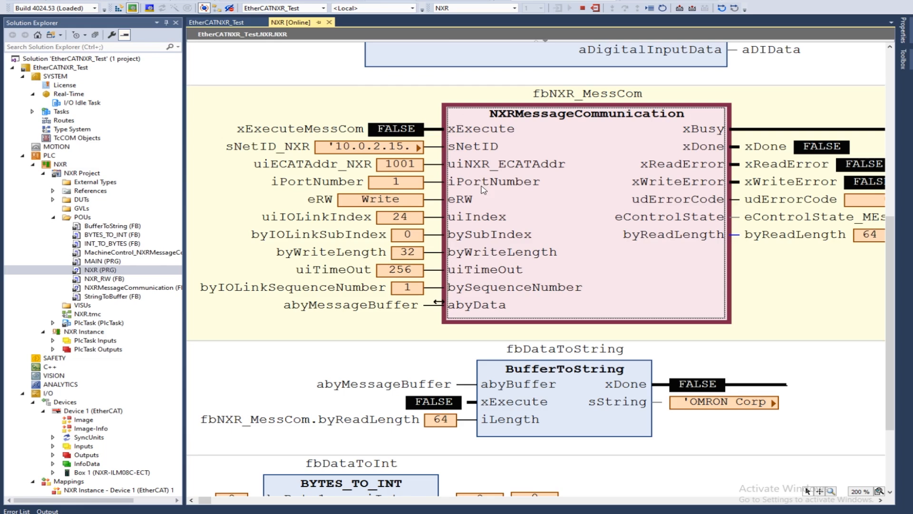
mouse_move(417, 243)
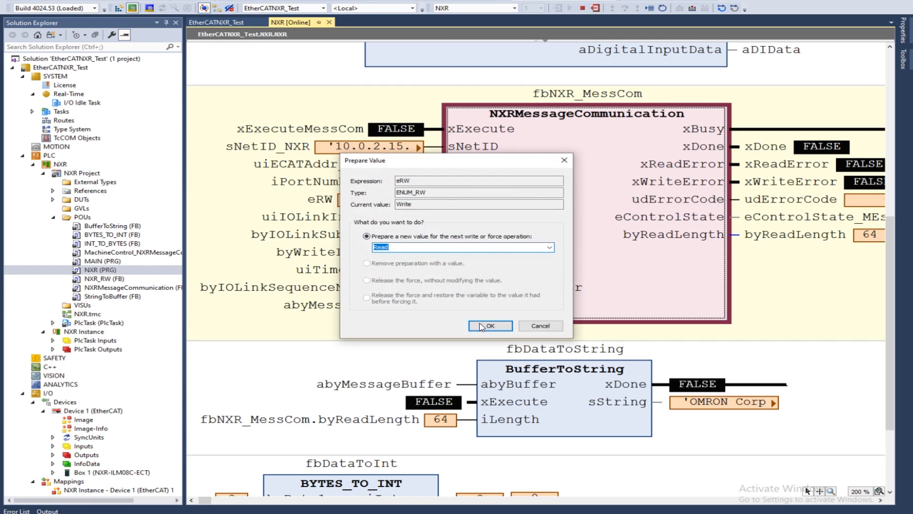
Step: Confirm Read as the prepared eRW mode for reading index 24 back
click(490, 325)
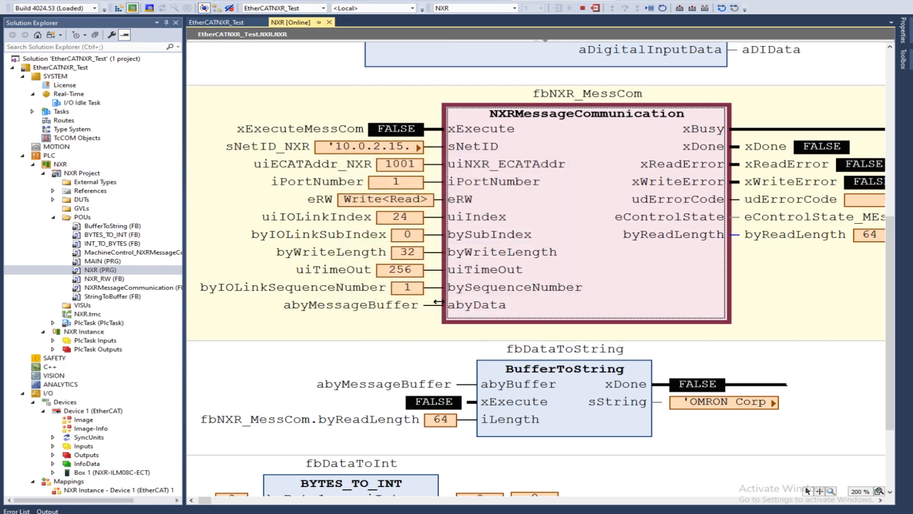
mouse_move(332, 192)
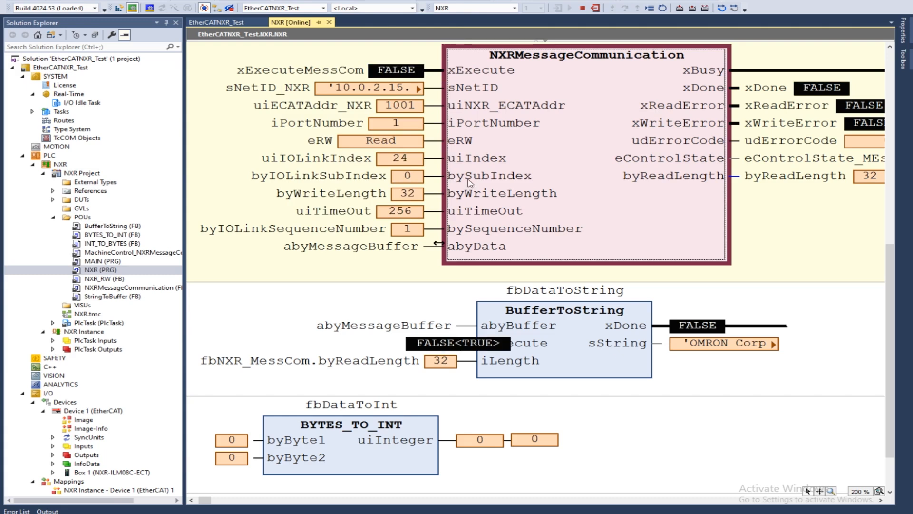
mouse_move(498, 263)
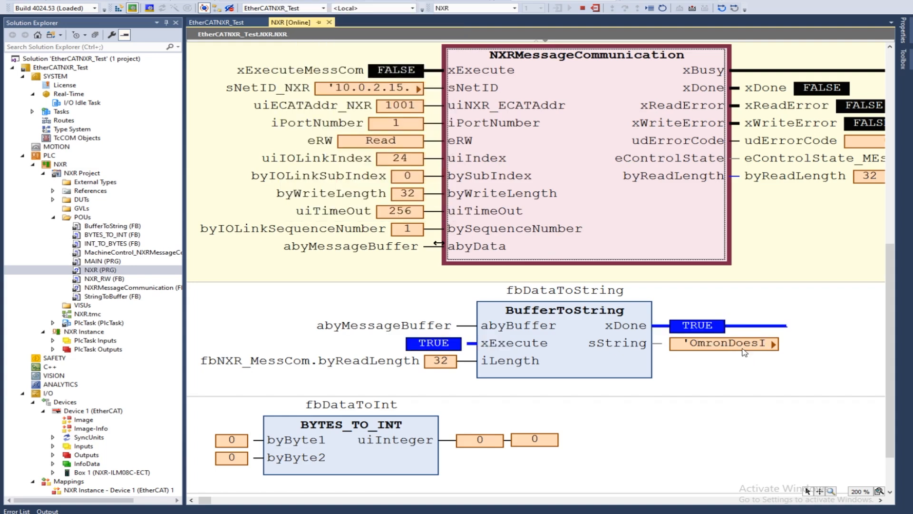
mouse_move(724, 342)
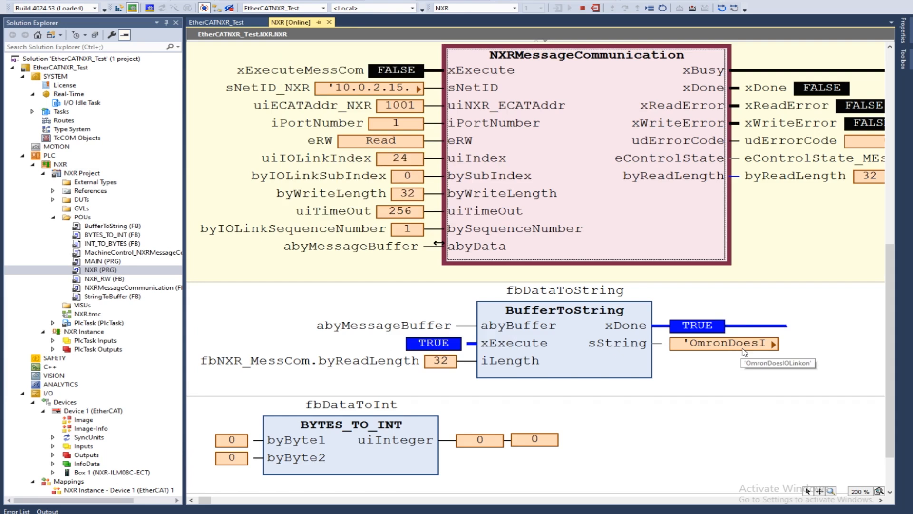